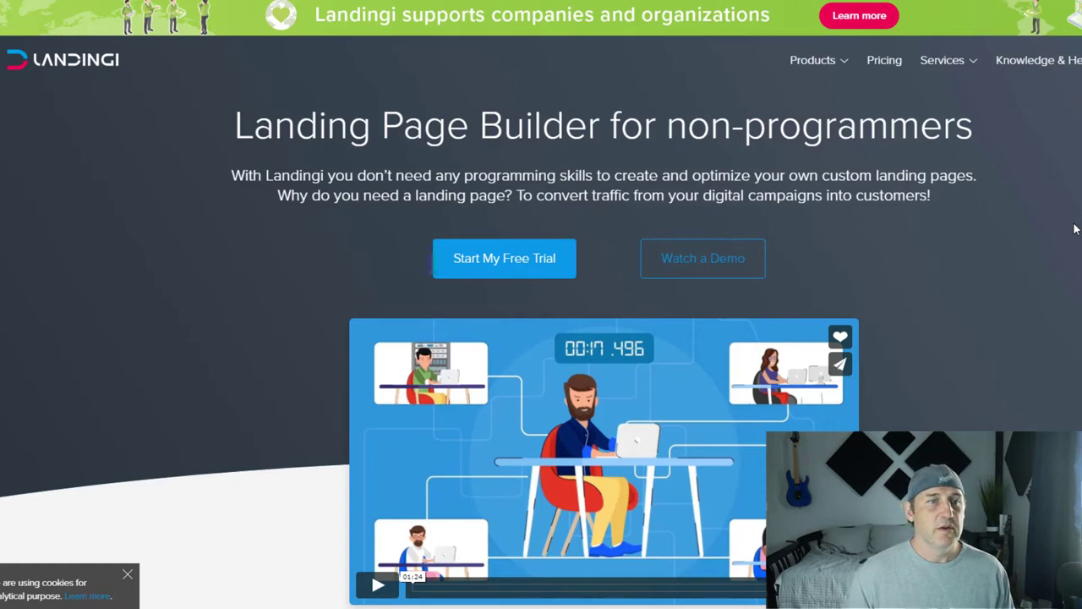
# - Show Landingi's Business plans billed monthly: Automate $79, Create $59, Core $39
pyautogui.click(882, 60)
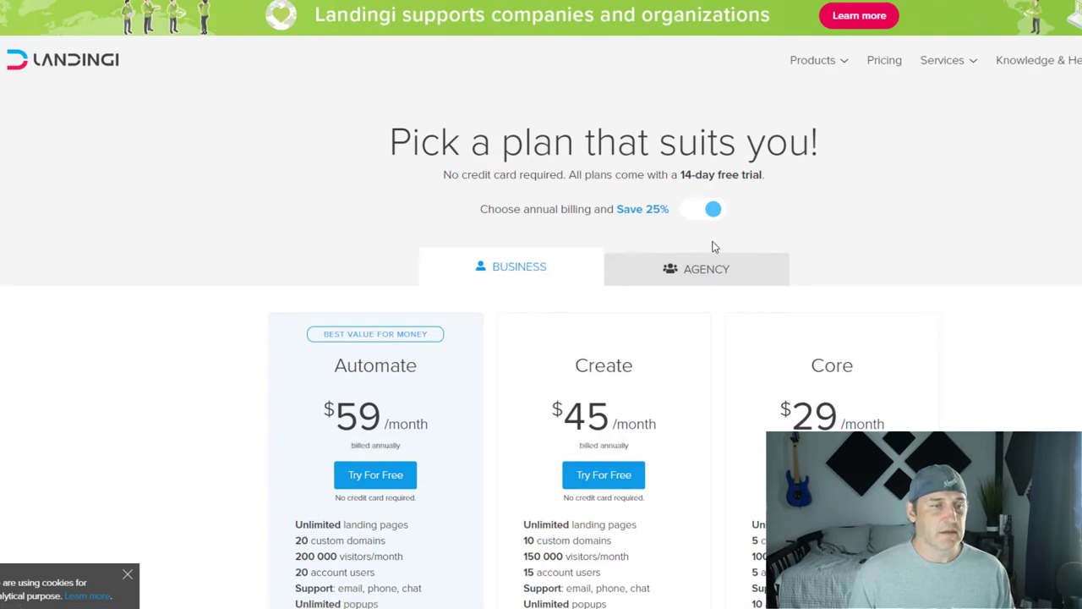
pyautogui.scroll(-3)
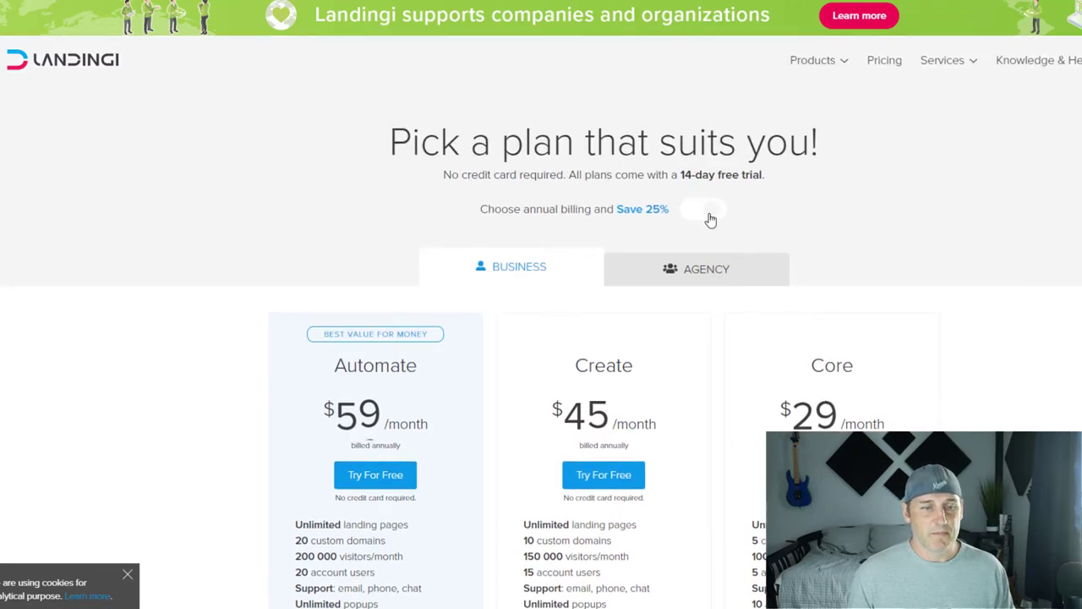
pyautogui.click(703, 209)
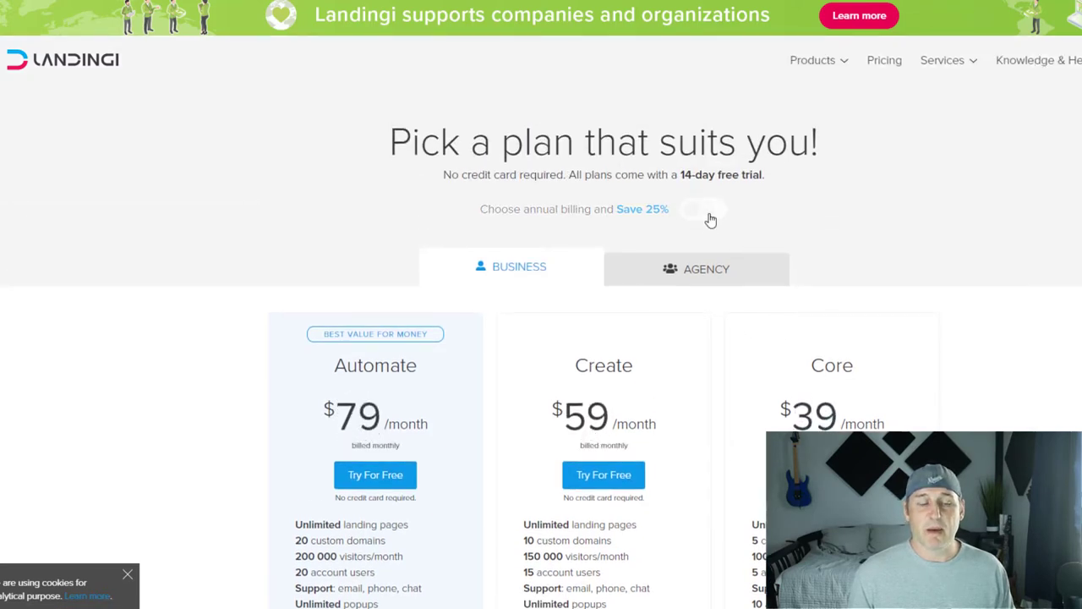
pyautogui.scroll(-3)
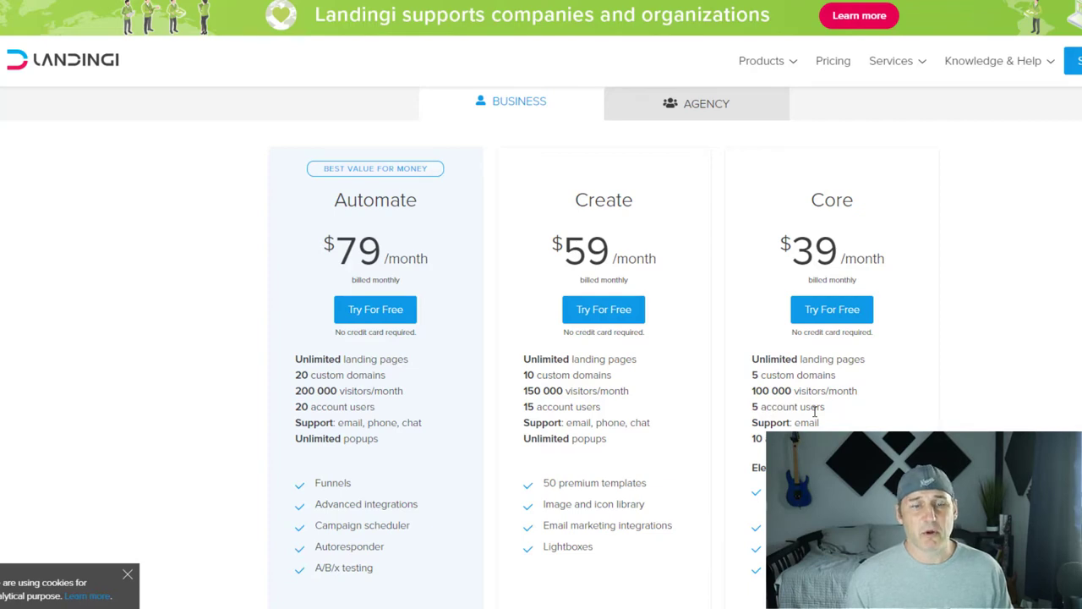
pyautogui.scroll(-3)
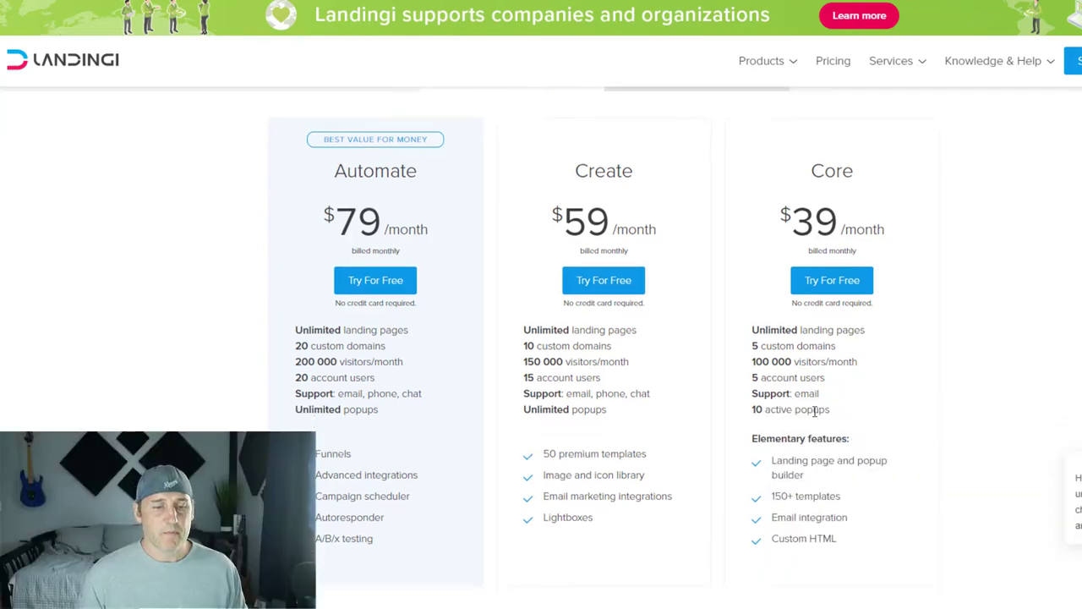
pyautogui.scroll(-3)
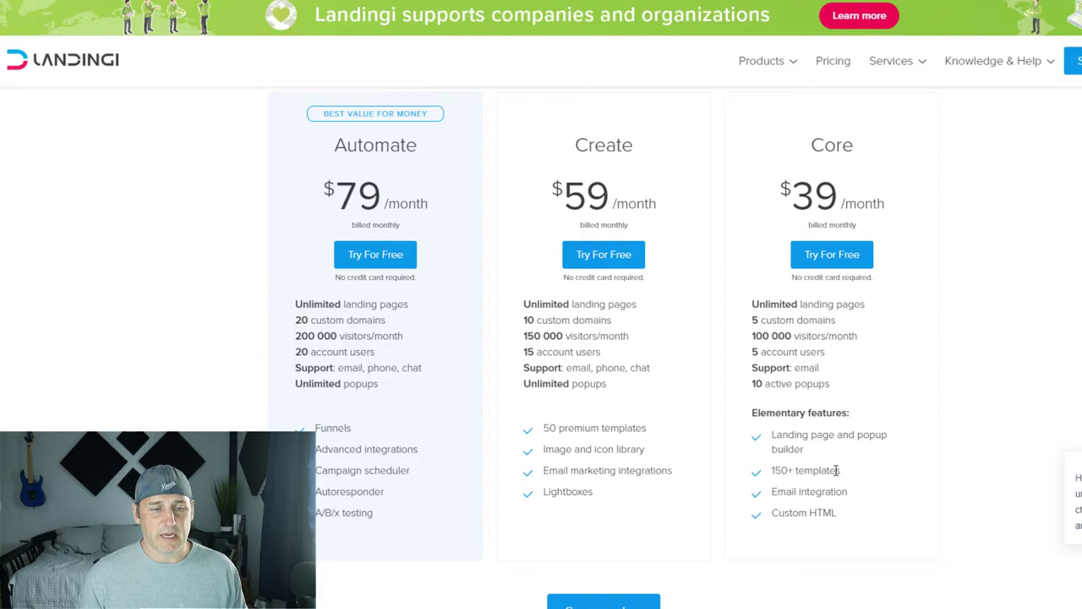
# - Show the Agency plans: Consultant $145, Agency $149 and Agency Pro $245 per month
pyautogui.click(707, 267)
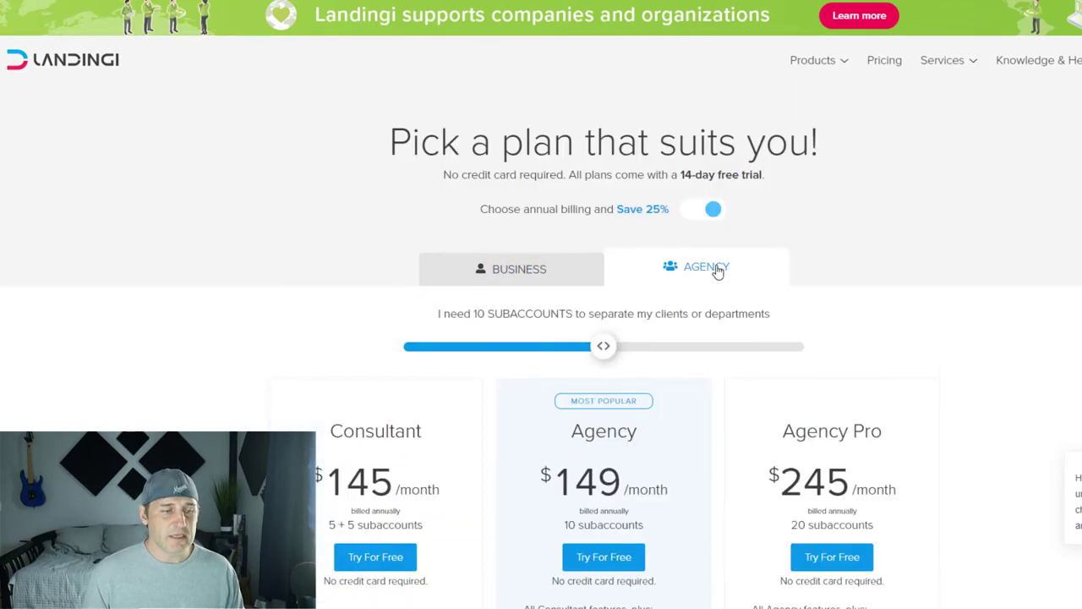
pyautogui.scroll(-3)
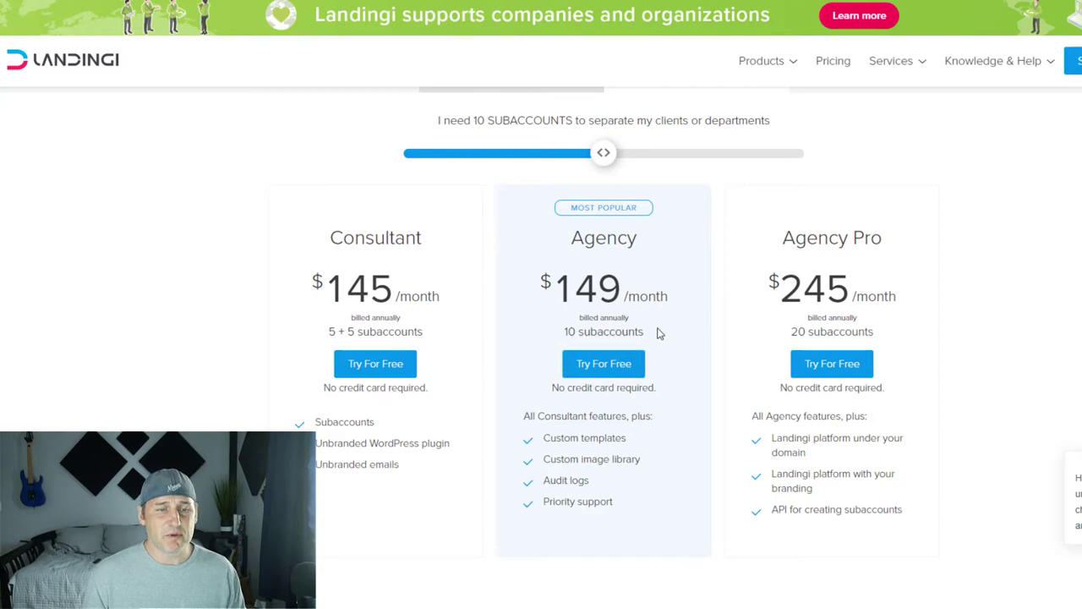
pyautogui.moveTo(649, 277)
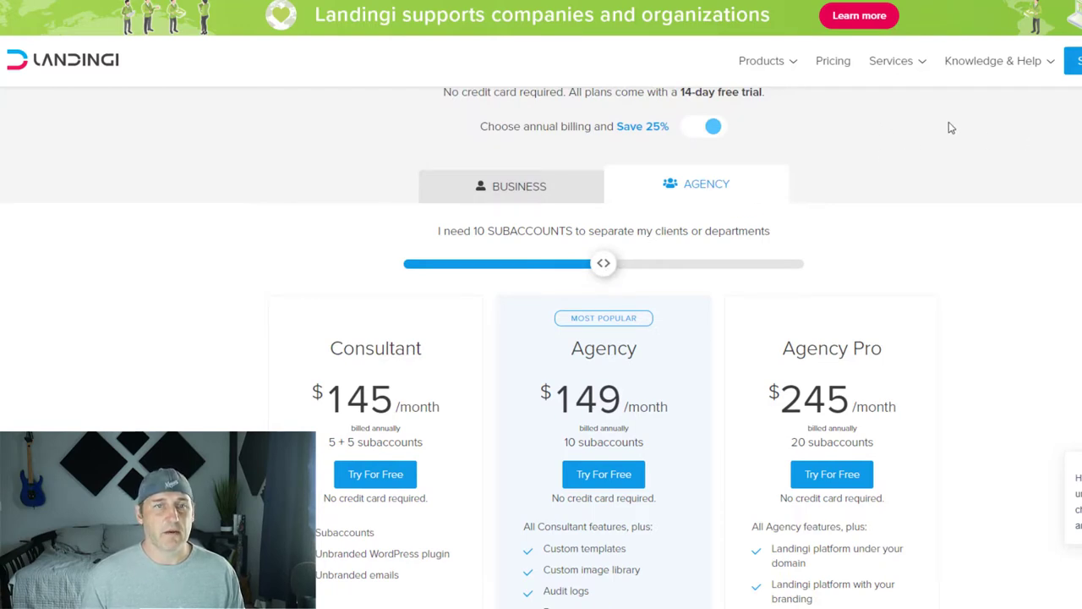
pyautogui.moveTo(707, 75)
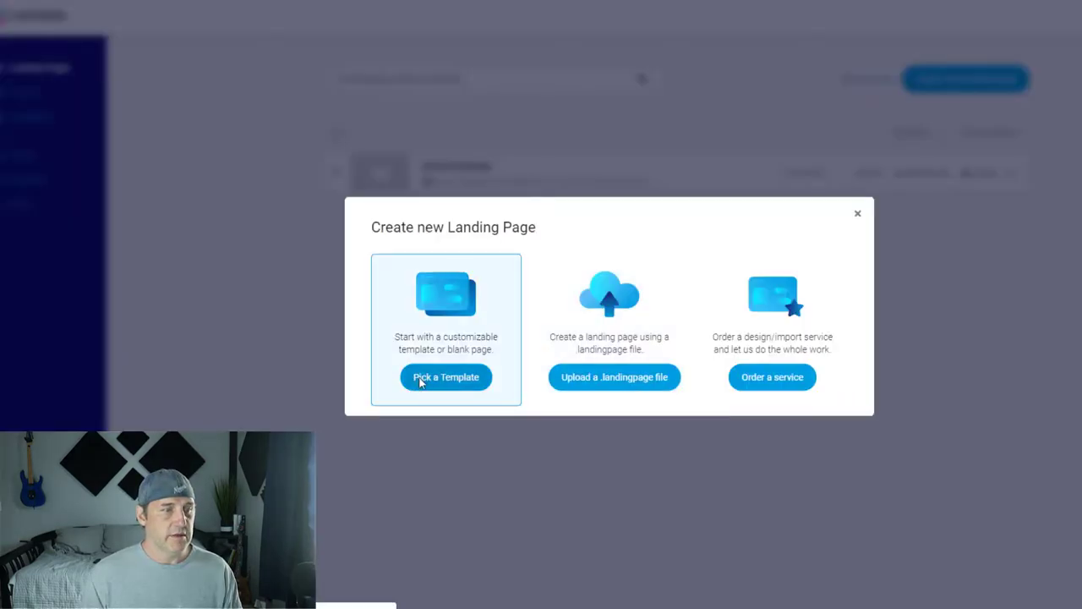
# - Choose Pick a Template and browse the gallery of ready-made landing page designs
pyautogui.click(446, 375)
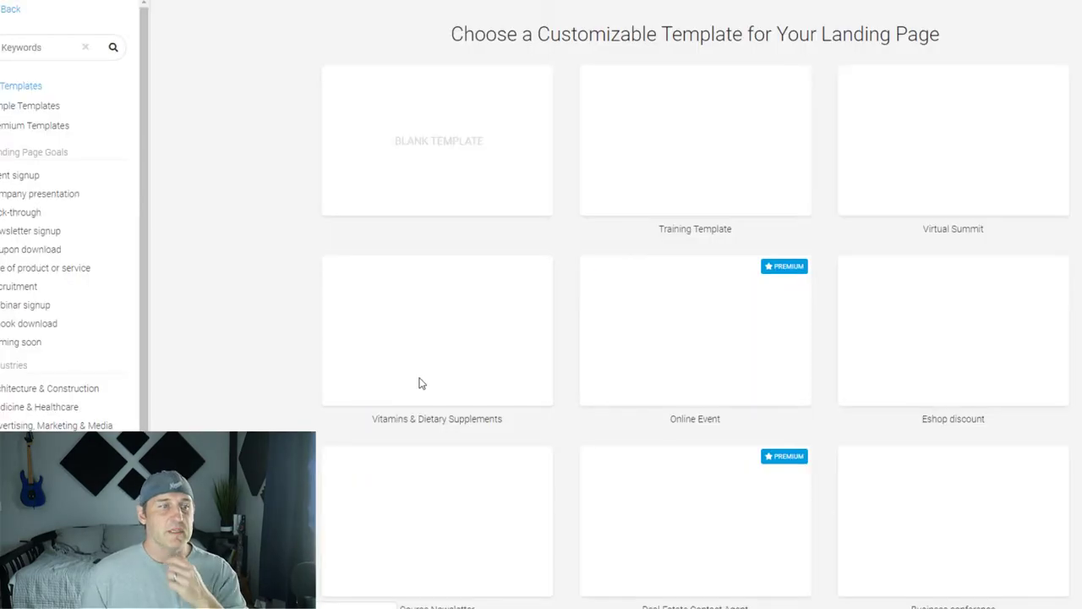
pyautogui.scroll(-3)
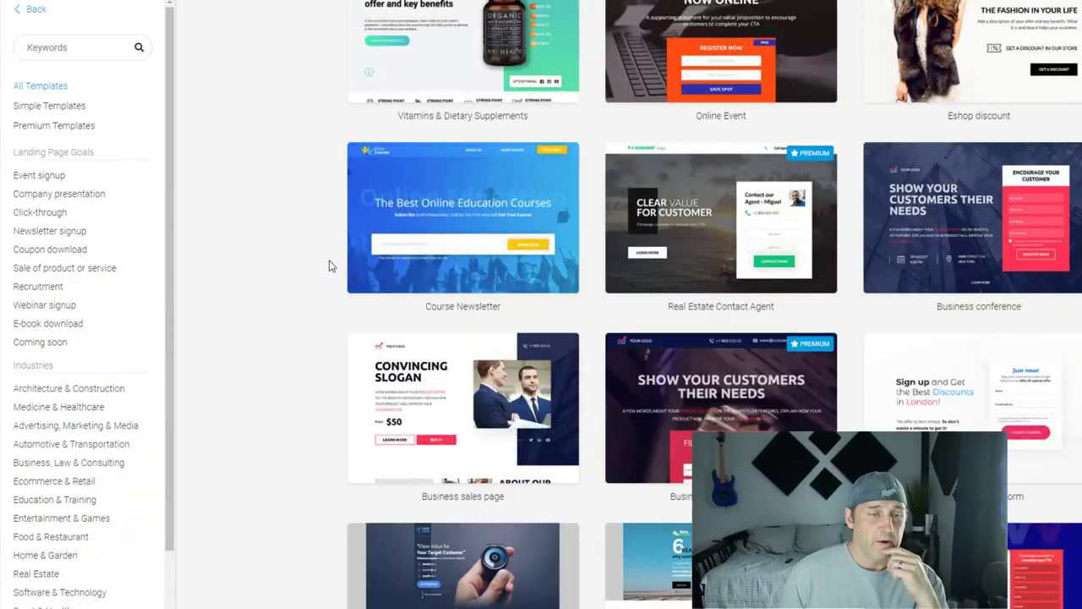
pyautogui.scroll(-3)
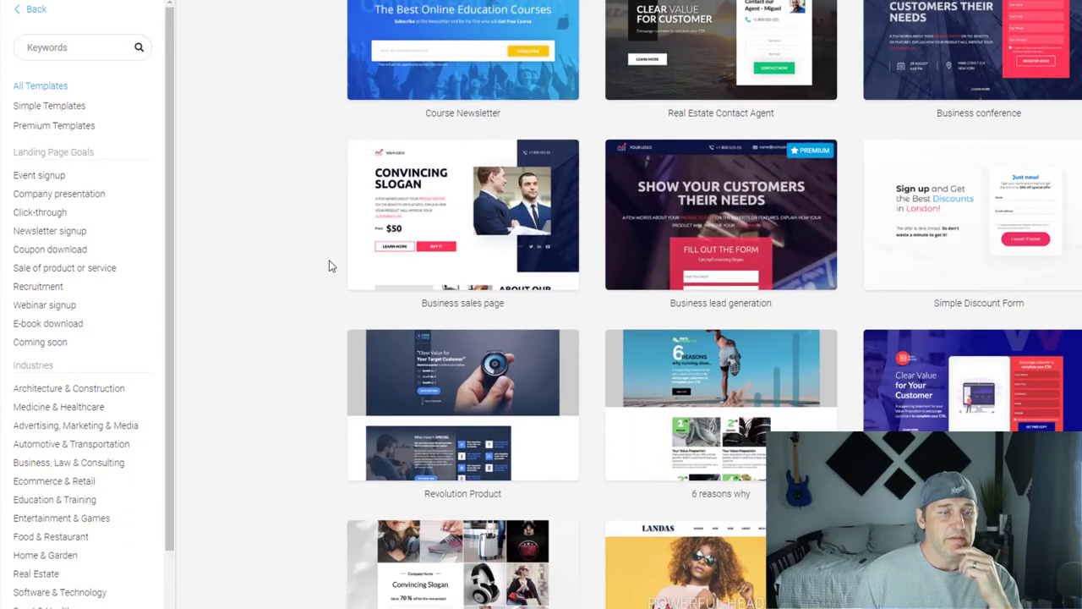
pyautogui.scroll(-3)
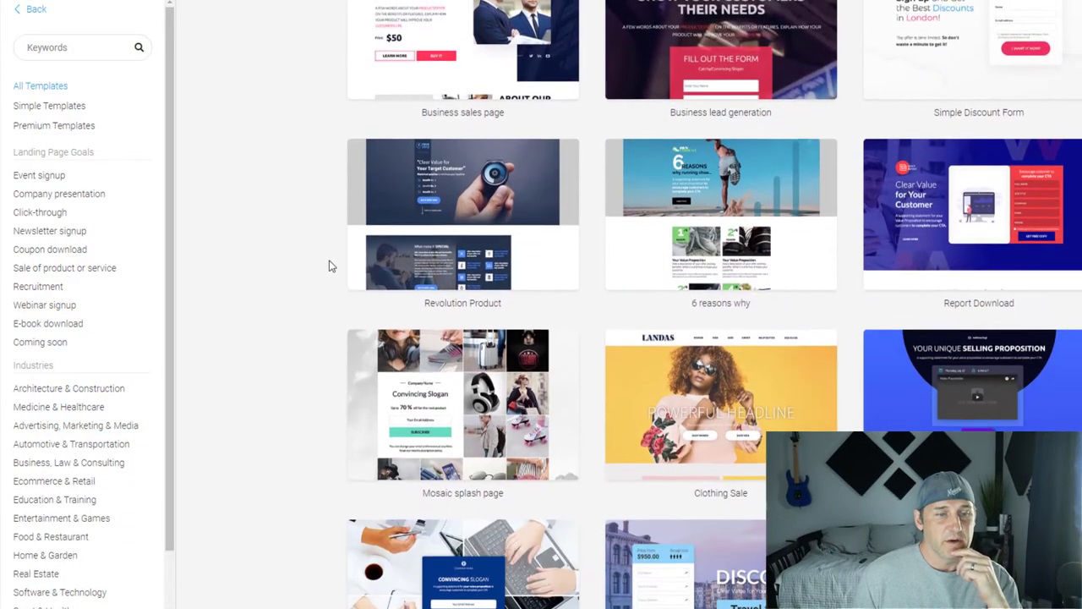
pyautogui.scroll(-3)
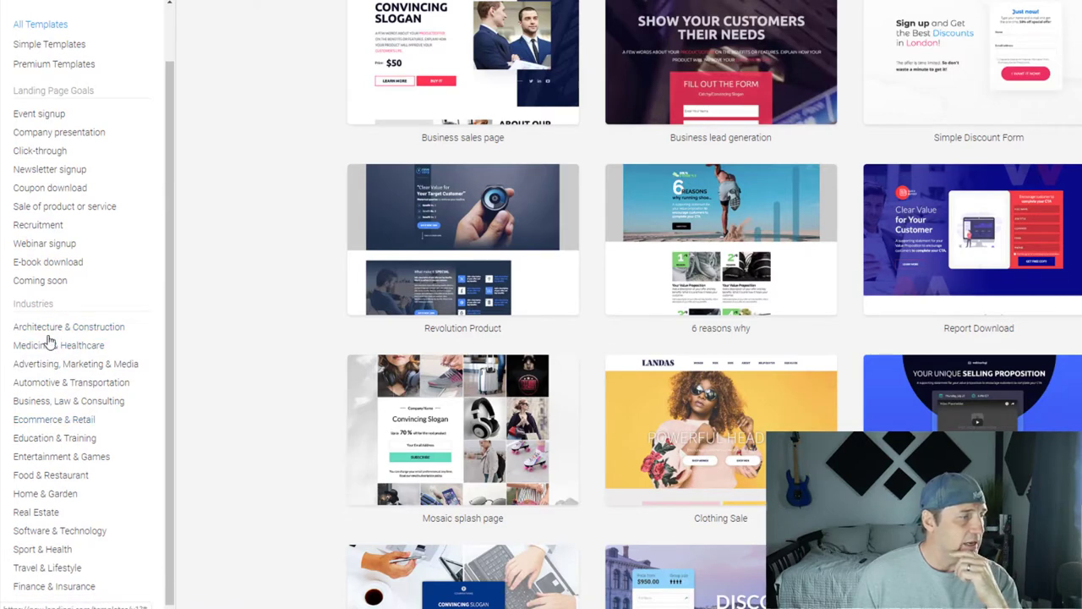
pyautogui.scroll(-3)
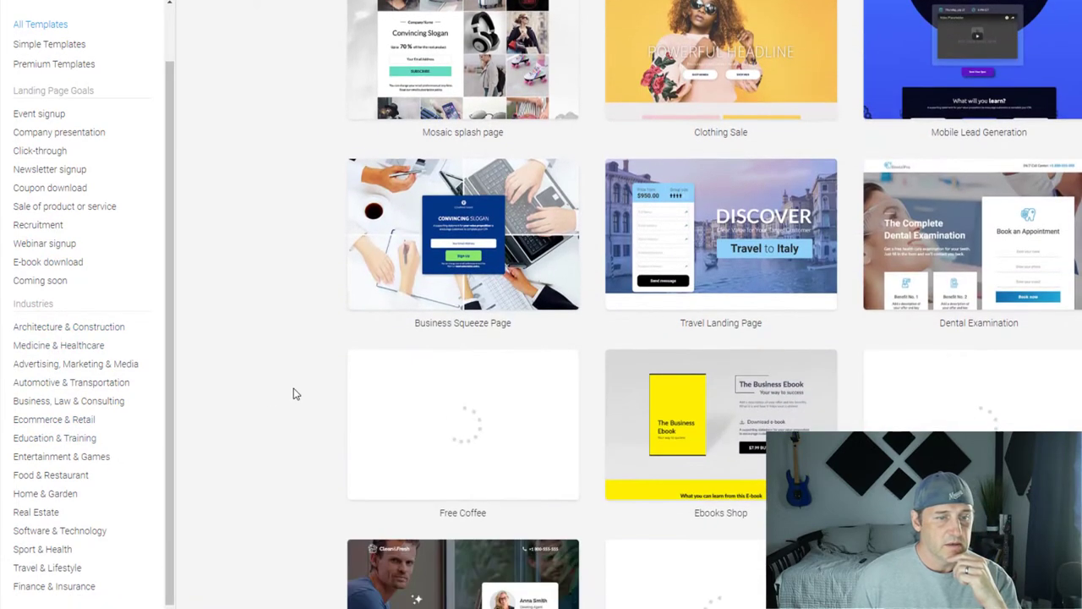
pyautogui.scroll(-3)
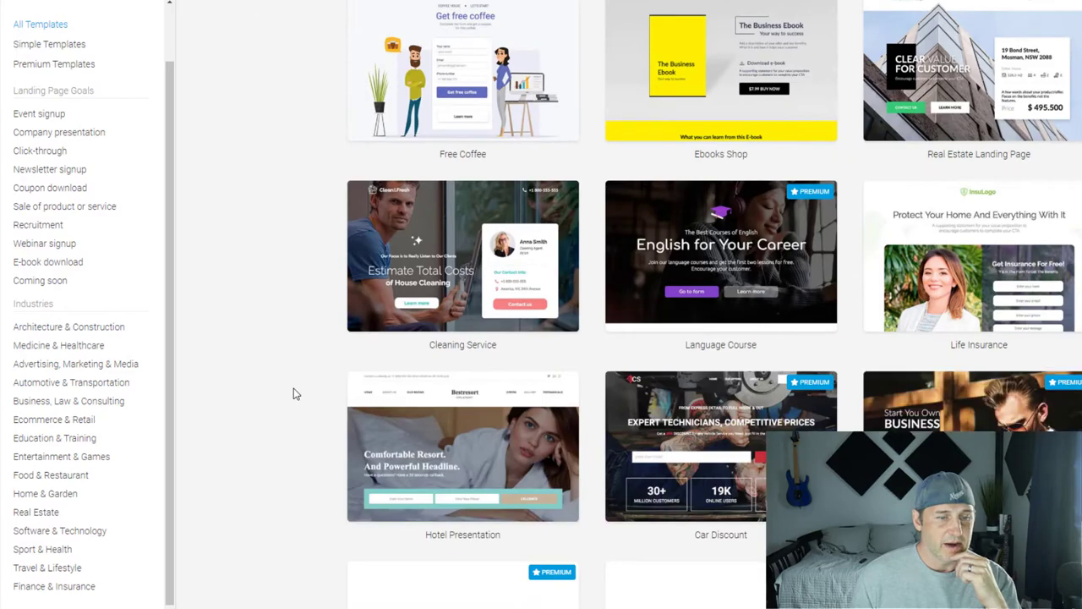
pyautogui.scroll(-3)
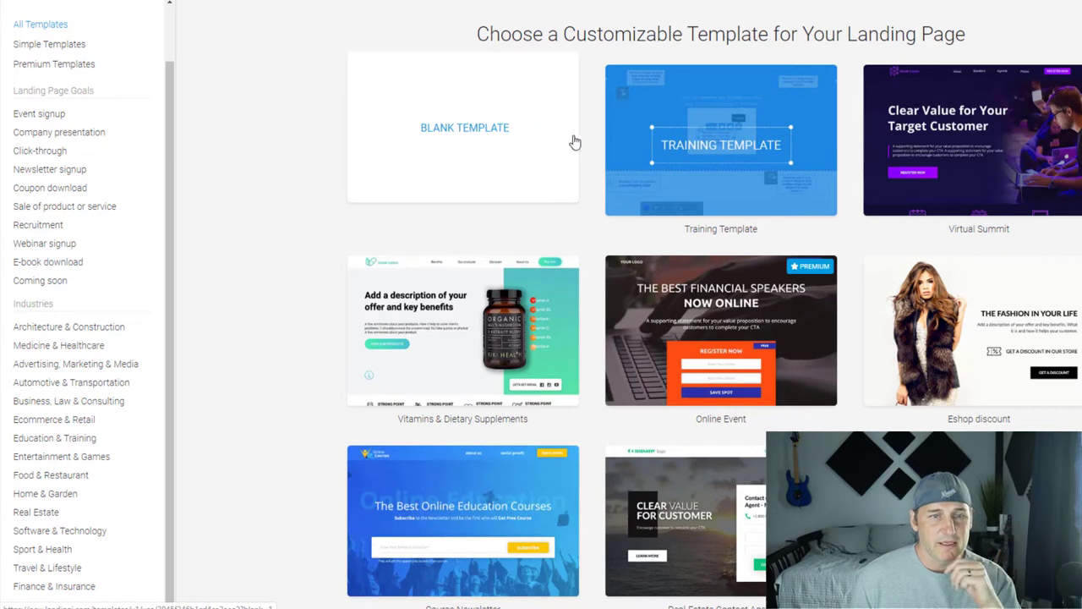
pyautogui.moveTo(981, 169)
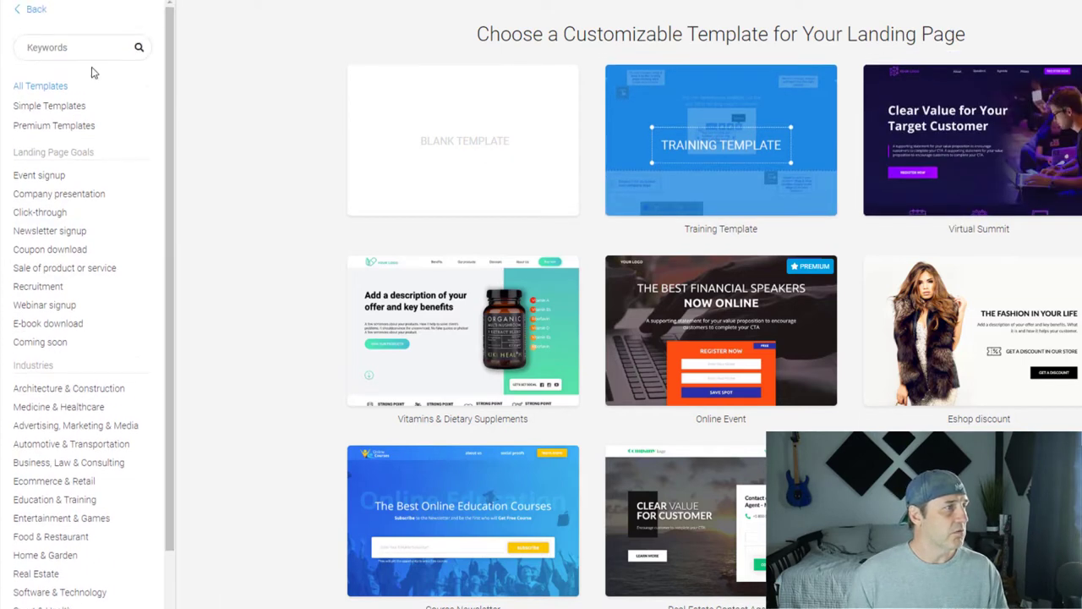
# - Filter the template gallery by the keyword 'ser' to show service templates
pyautogui.write('servic')
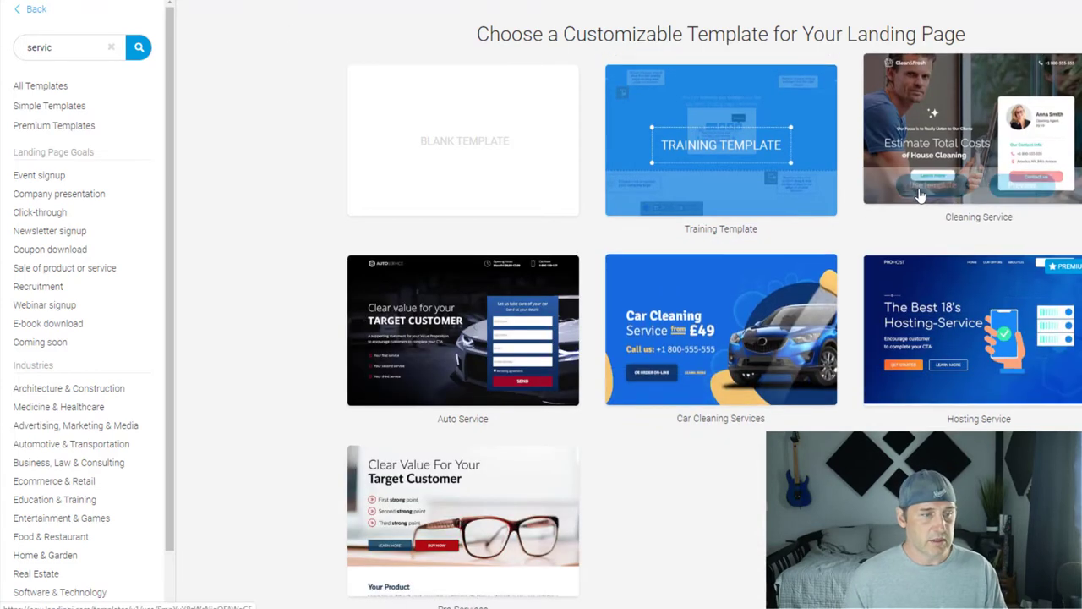
pyautogui.moveTo(463, 330)
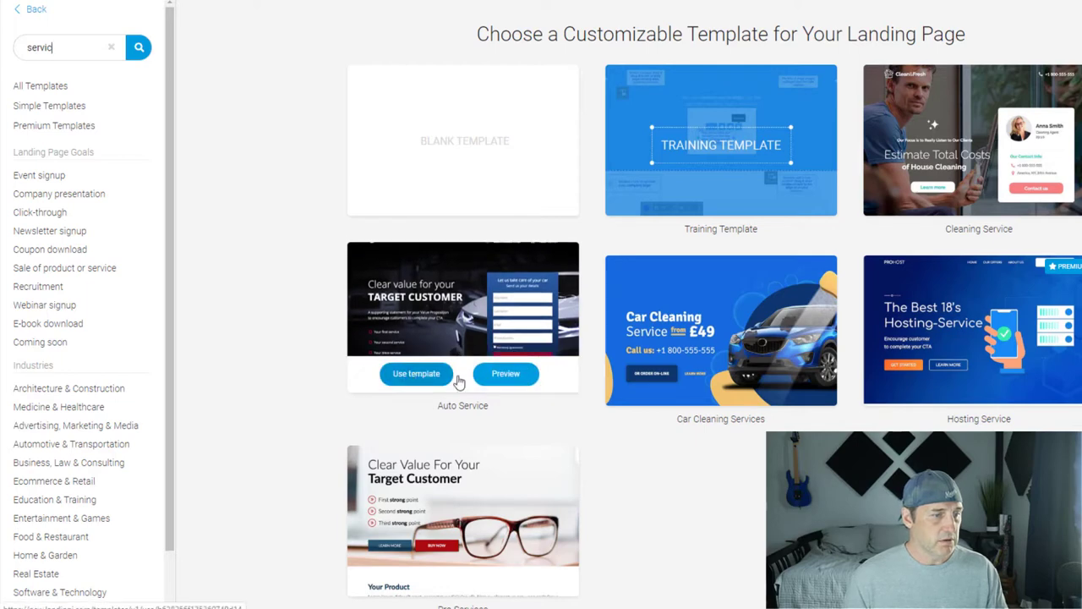
# - Preview the Auto Service template on desktop through its hero, form, services and testimonials
pyautogui.click(416, 373)
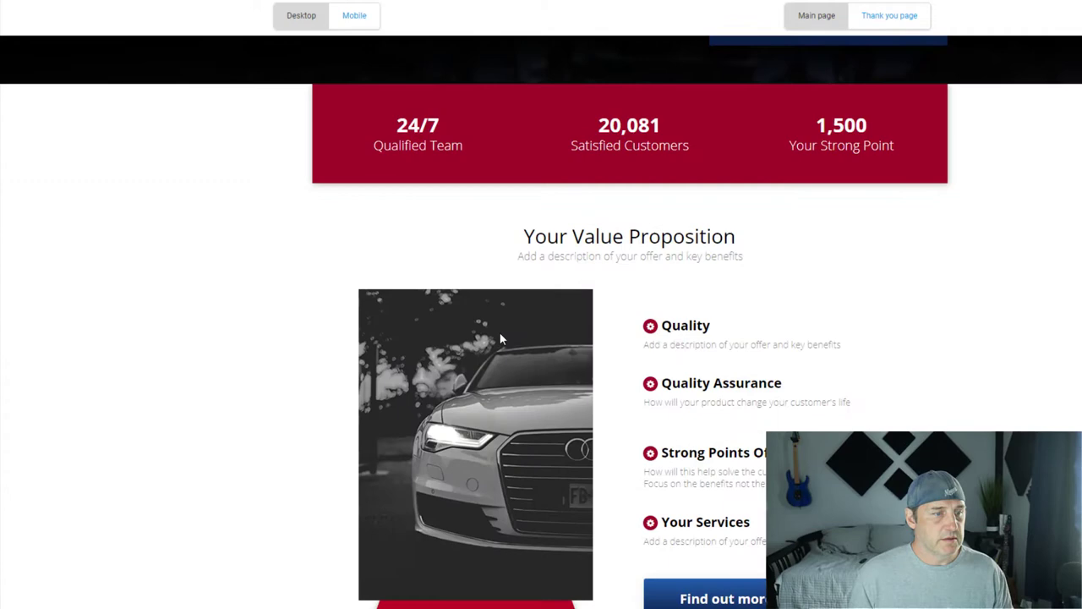
pyautogui.scroll(-3)
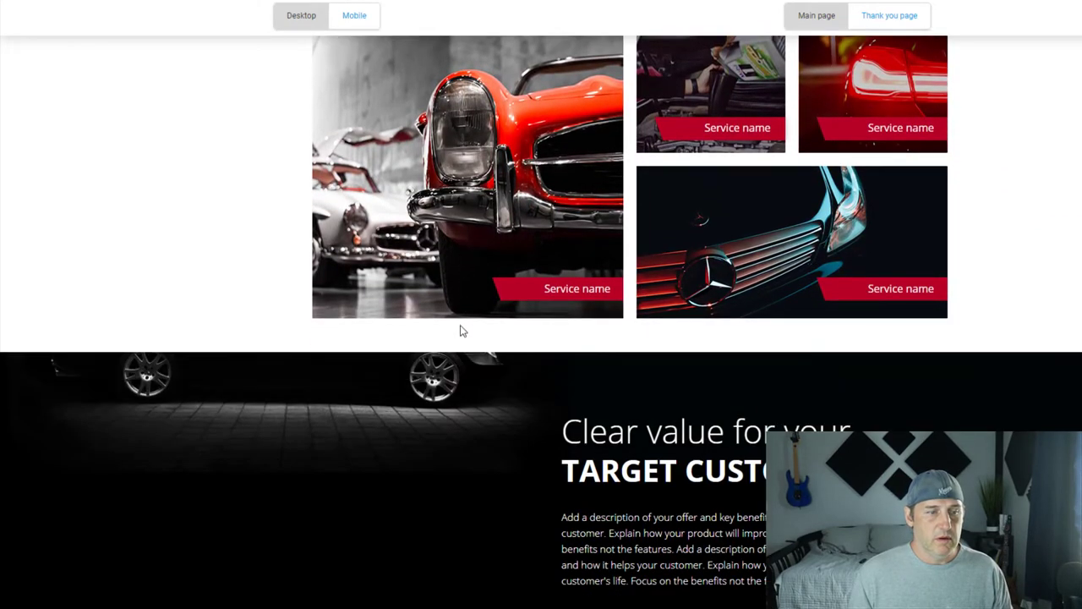
pyautogui.scroll(-3)
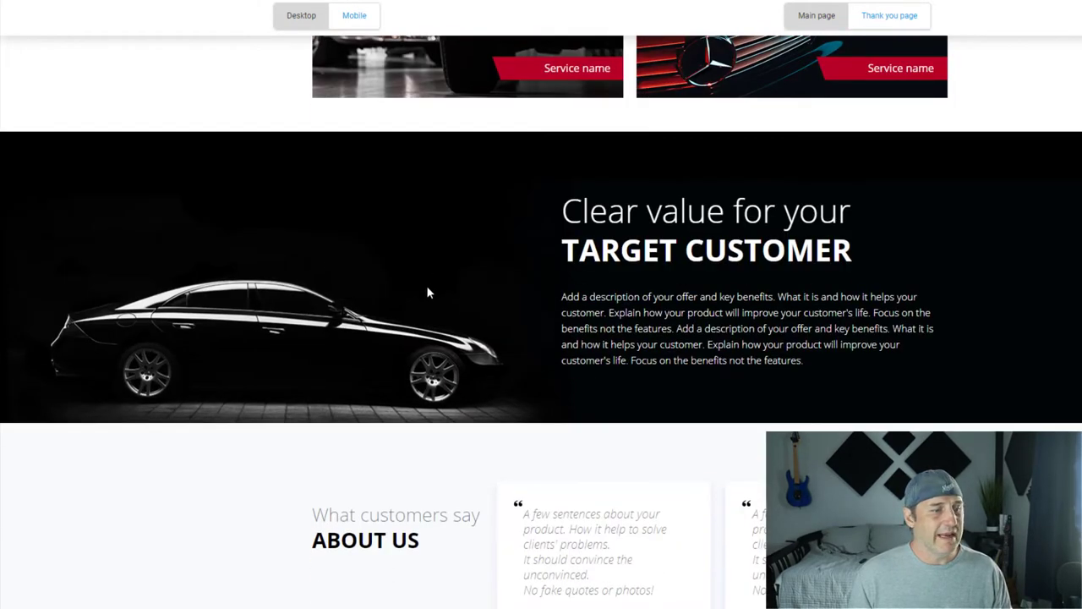
pyautogui.scroll(-3)
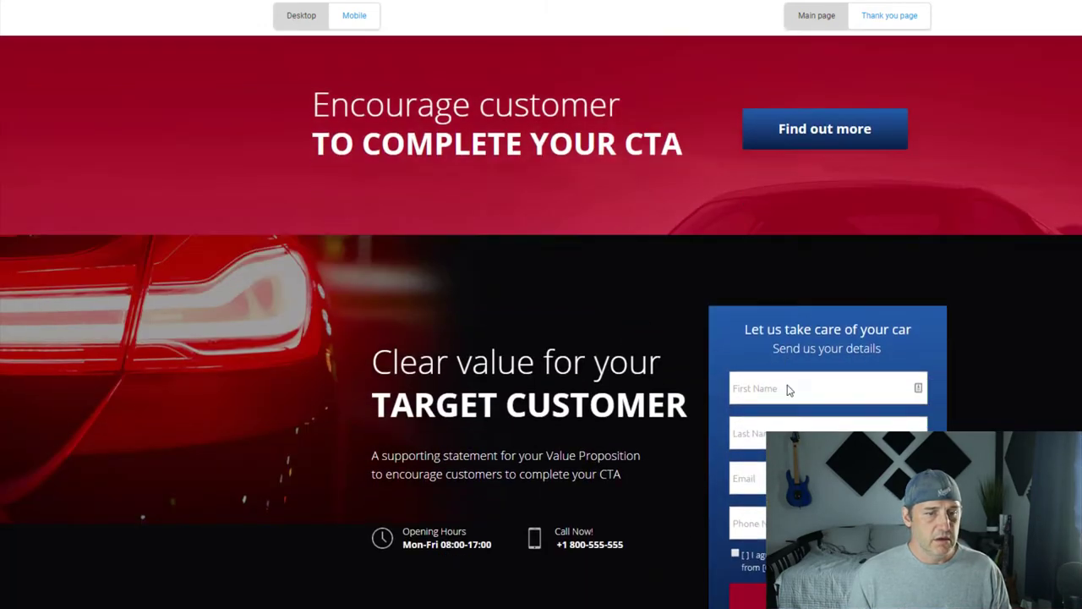
pyautogui.scroll(-3)
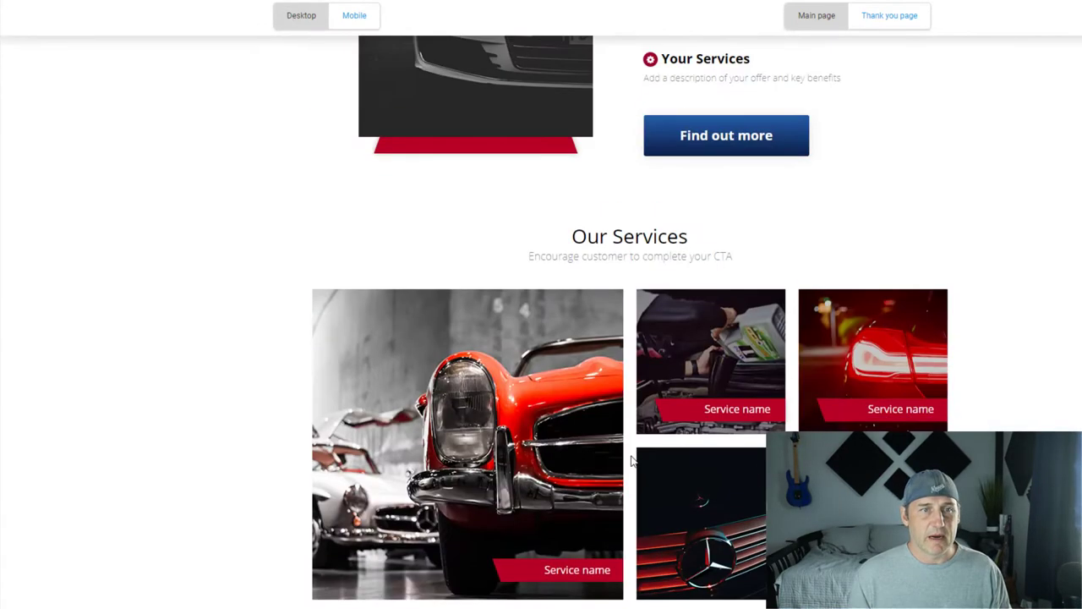
pyautogui.scroll(3)
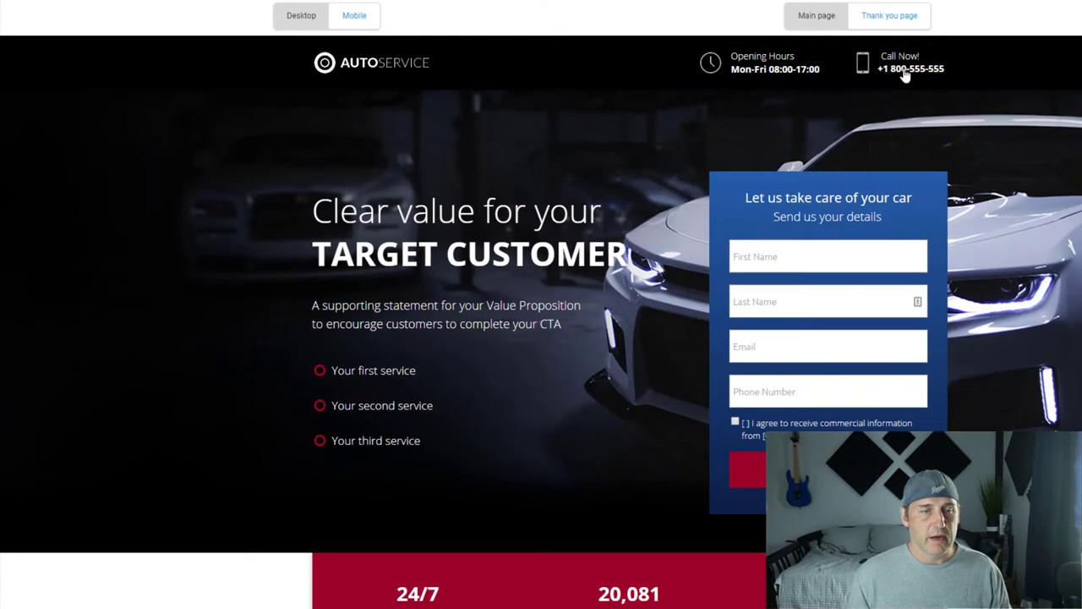
pyautogui.moveTo(922, 71)
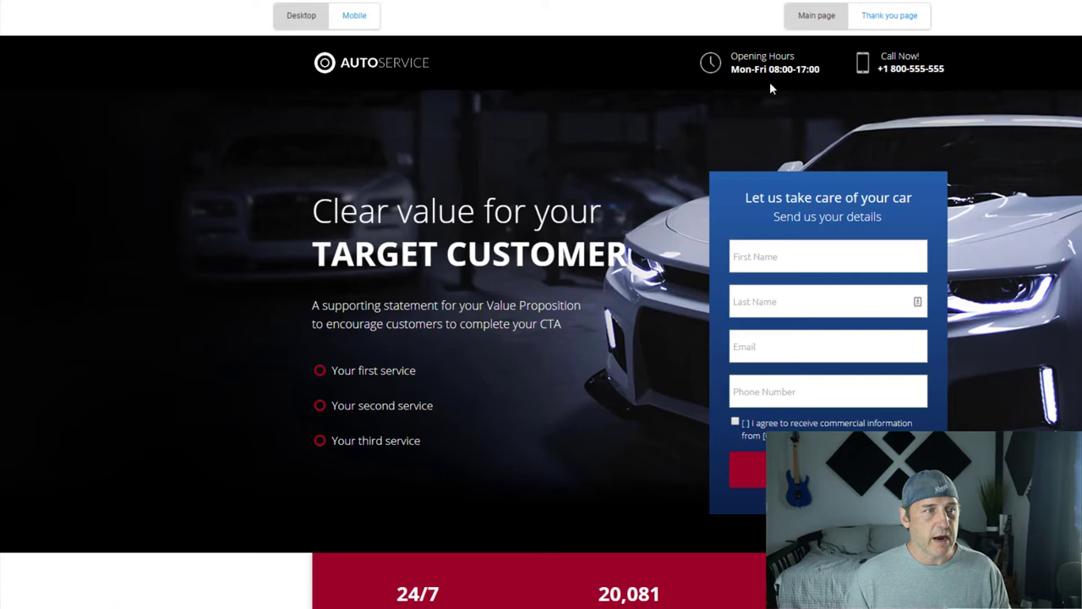
pyautogui.scroll(-3)
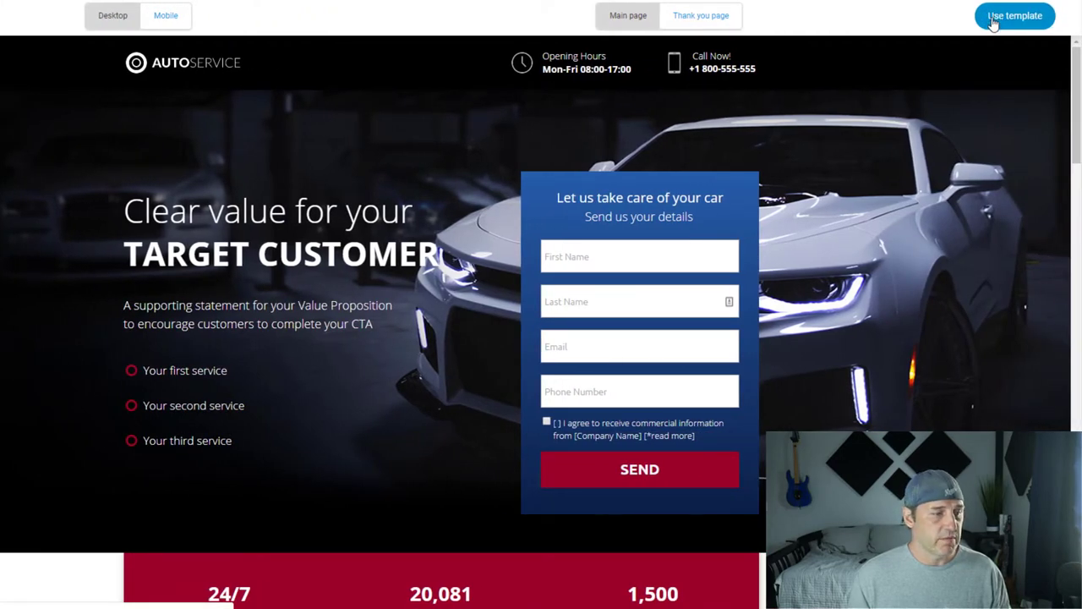
# - Create 'Service Page Example' from the Auto Service template and start editing it
pyautogui.click(1015, 16)
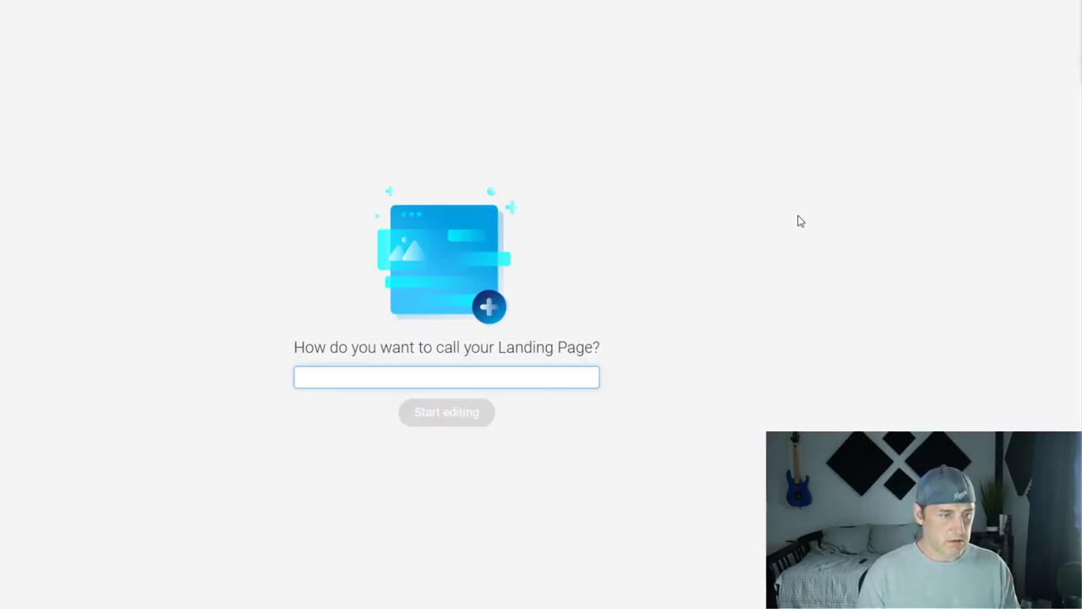
pyautogui.write('Service Page')
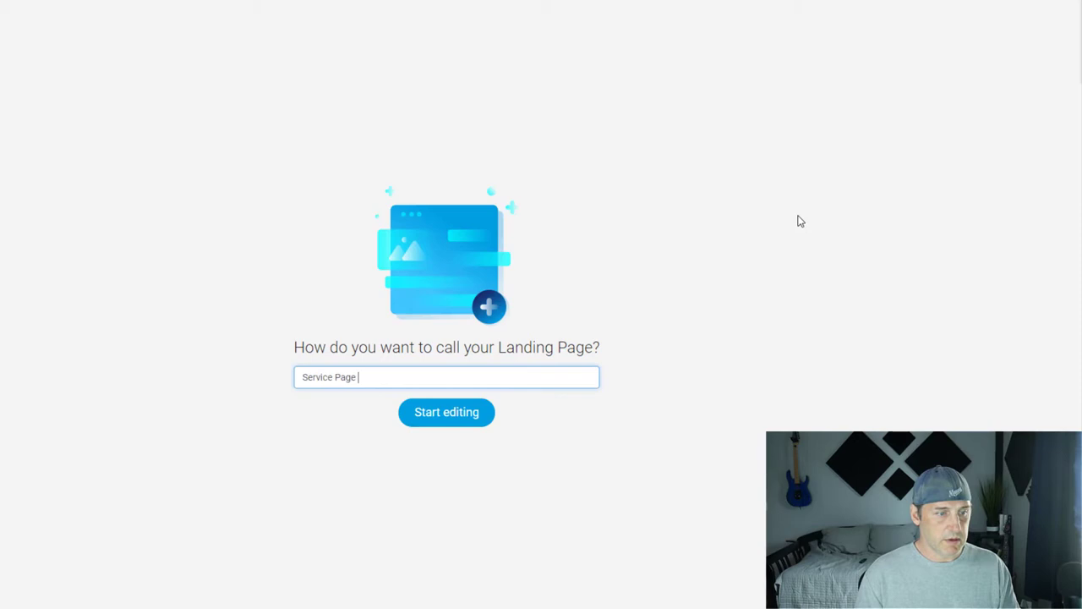
pyautogui.write('Example')
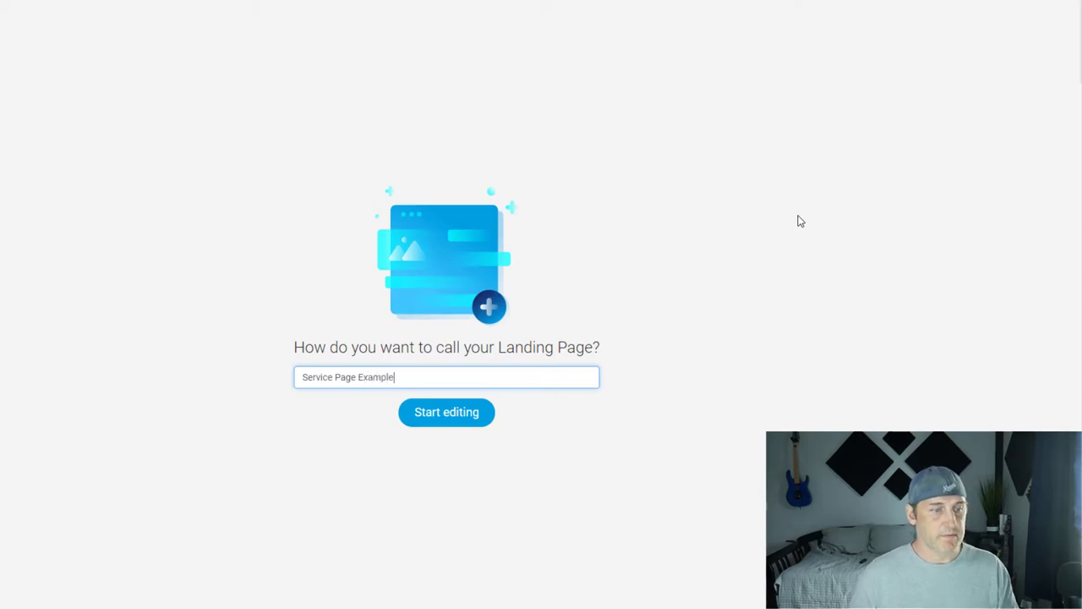
pyautogui.click(446, 412)
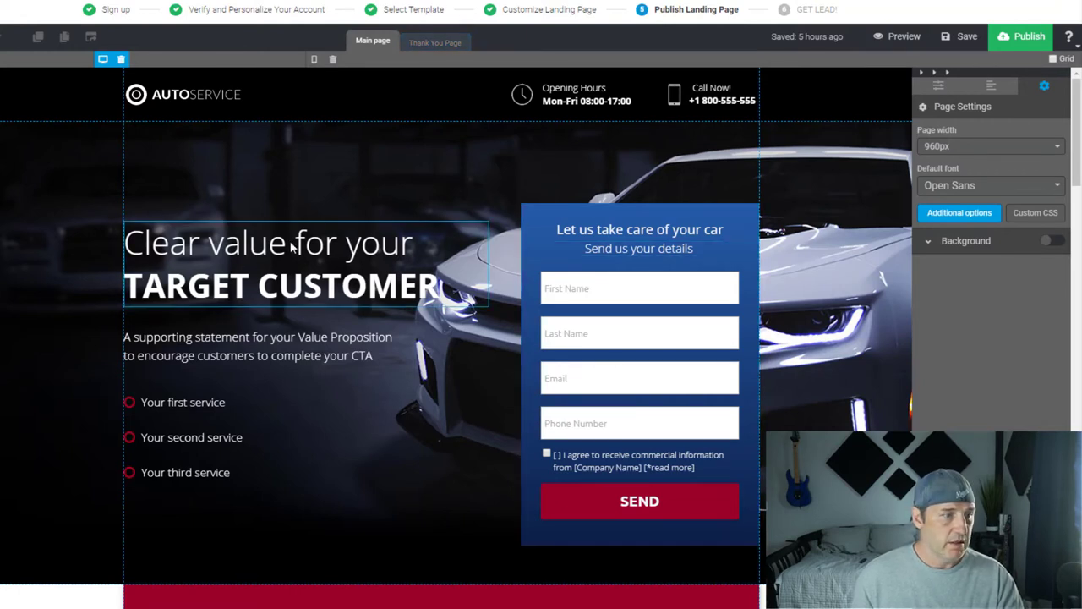
# - Edit the hero's services list so the first bullet reads 'Your 1st service'
pyautogui.click(267, 234)
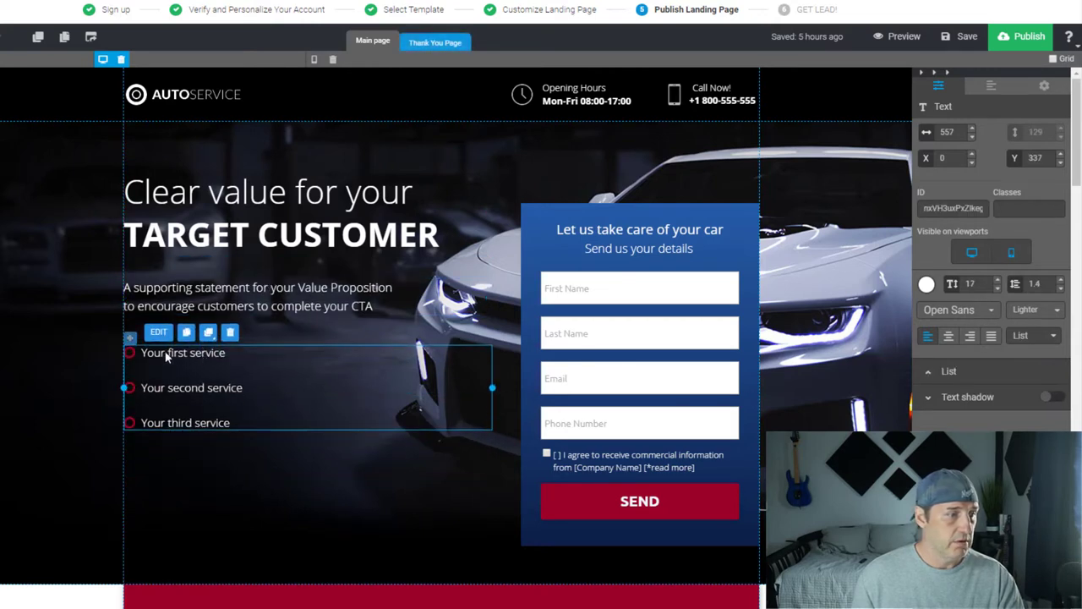
pyautogui.doubleClick(177, 353)
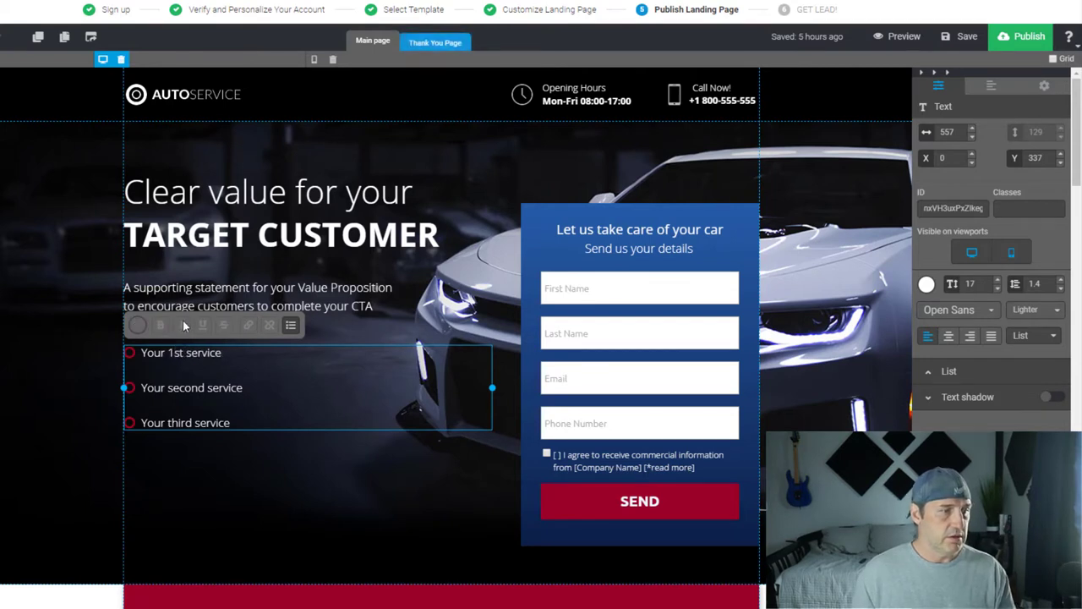
pyautogui.click(257, 296)
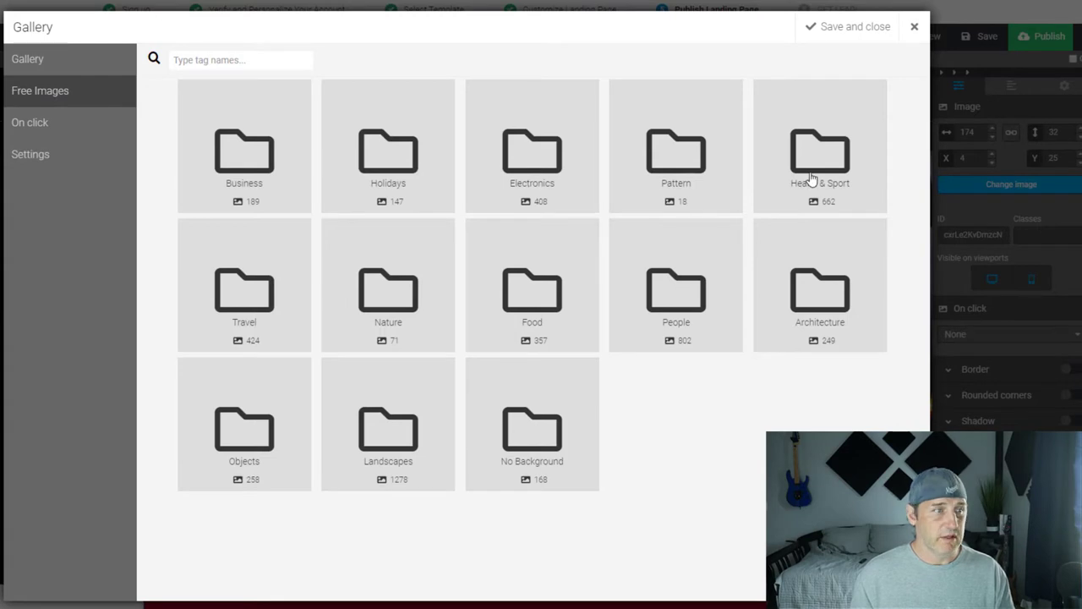
pyautogui.moveTo(250, 167)
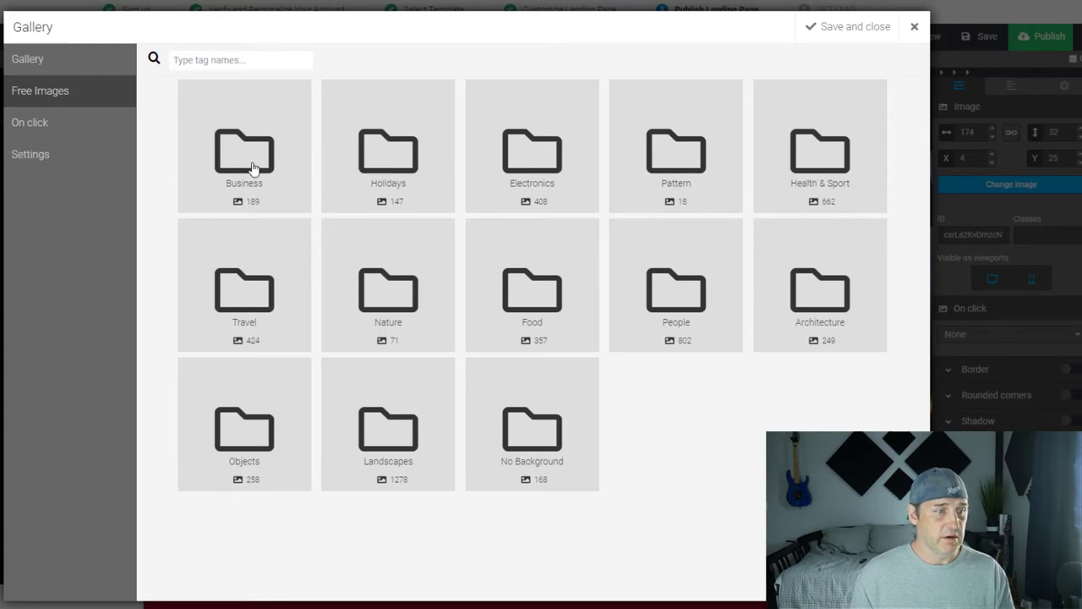
pyautogui.click(243, 152)
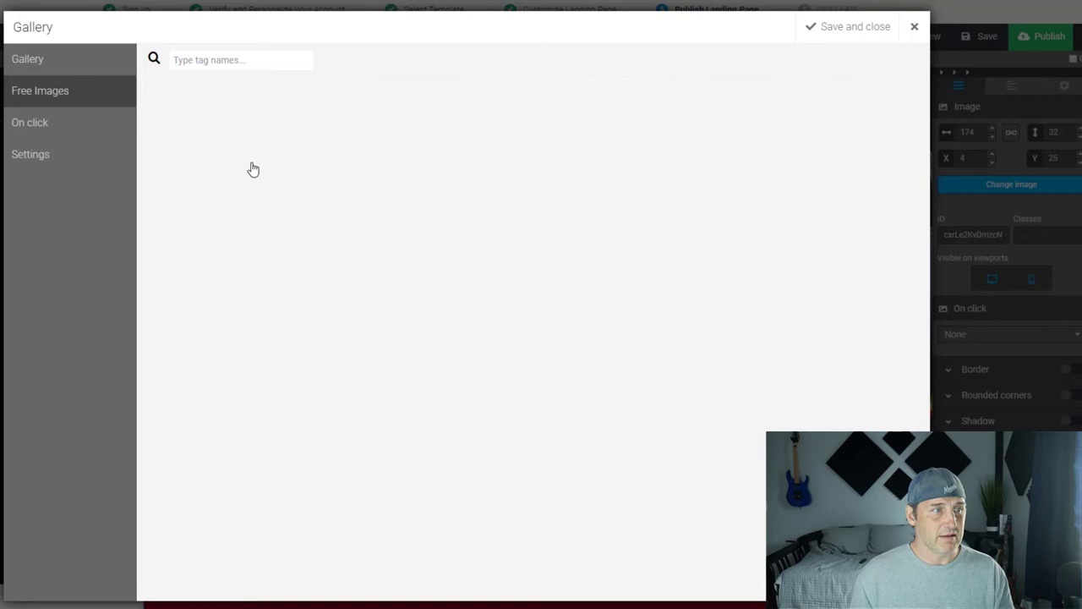
pyautogui.click(41, 91)
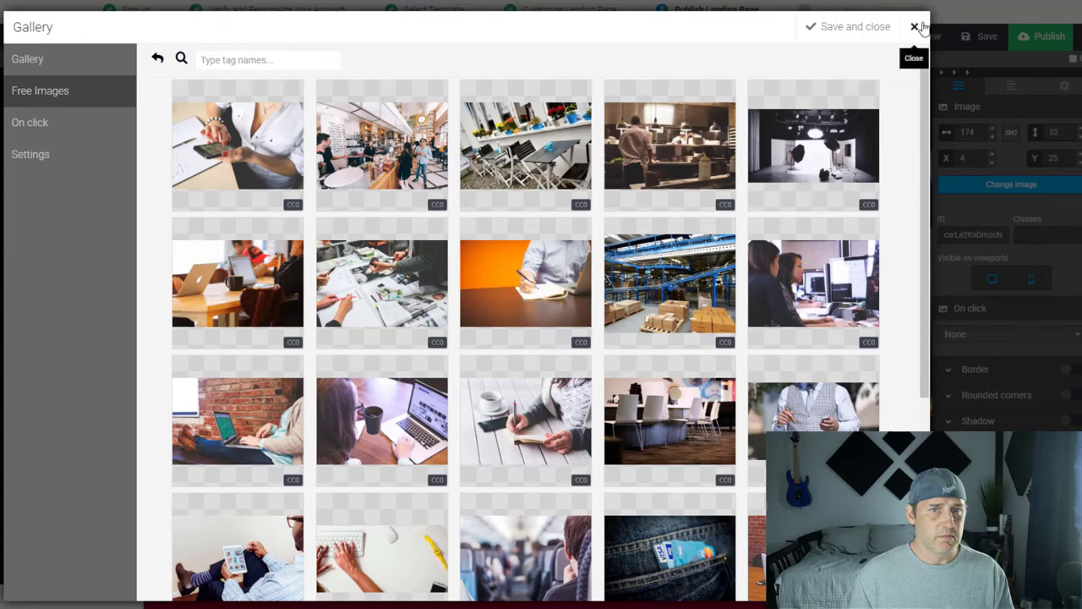
pyautogui.click(913, 27)
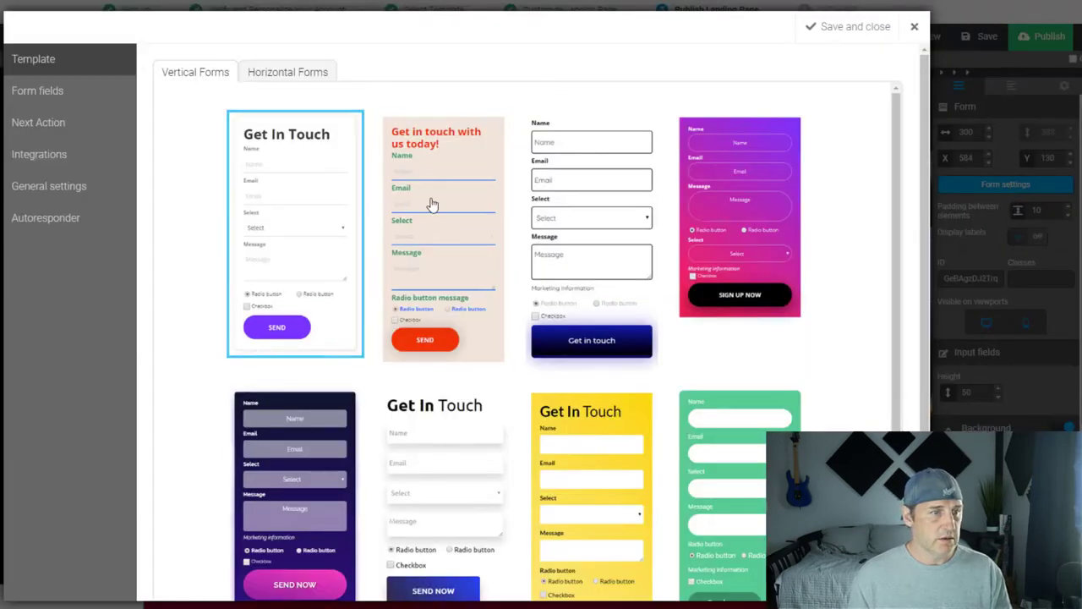
# - Browse the form templates and switch to the form's list of fields
pyautogui.scroll(-3)
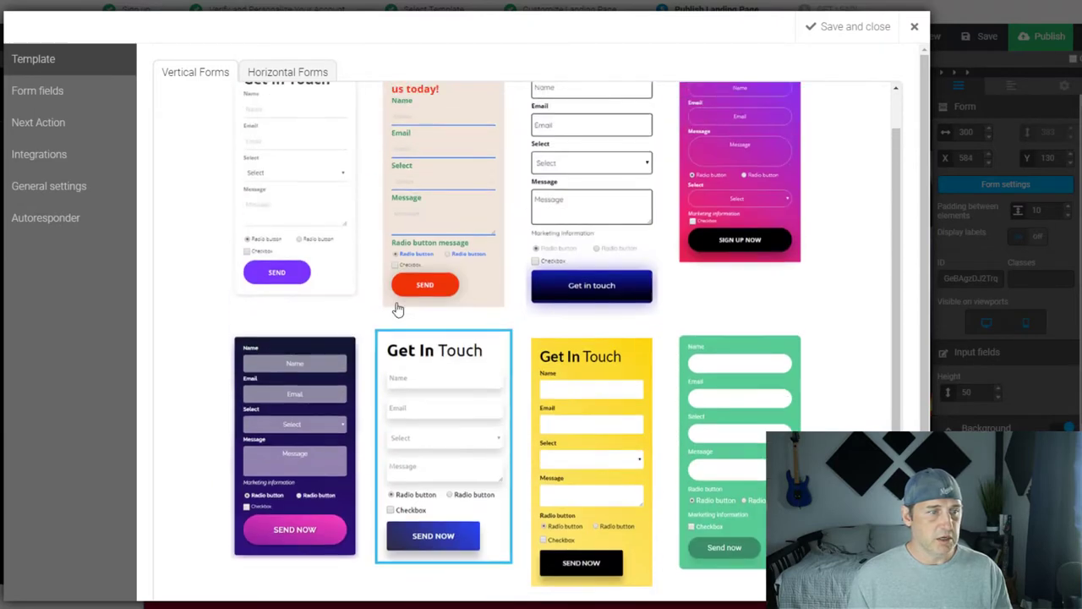
pyautogui.scroll(-3)
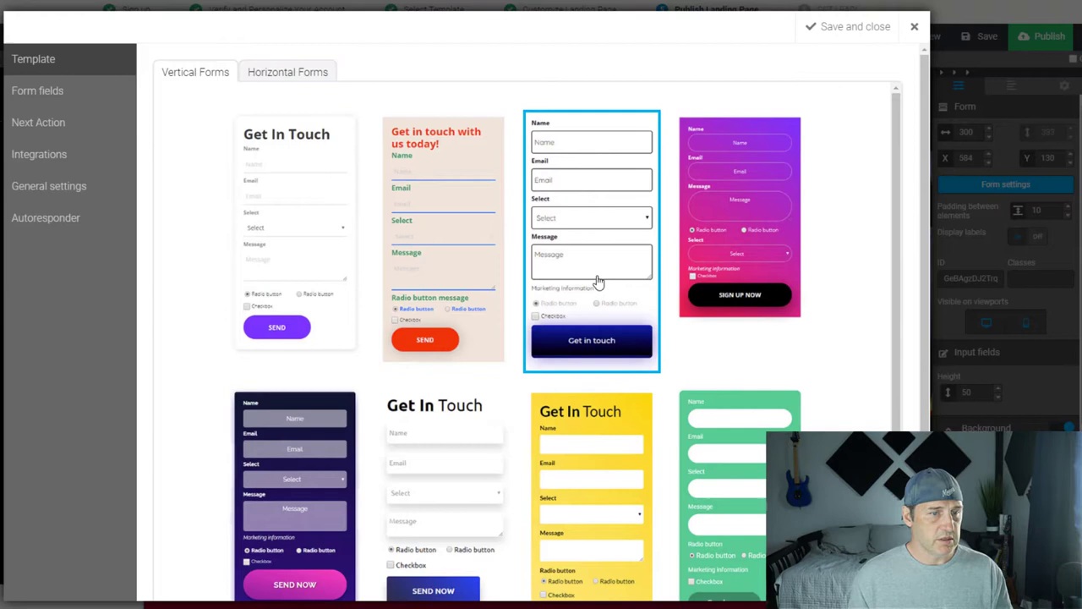
pyautogui.click(592, 340)
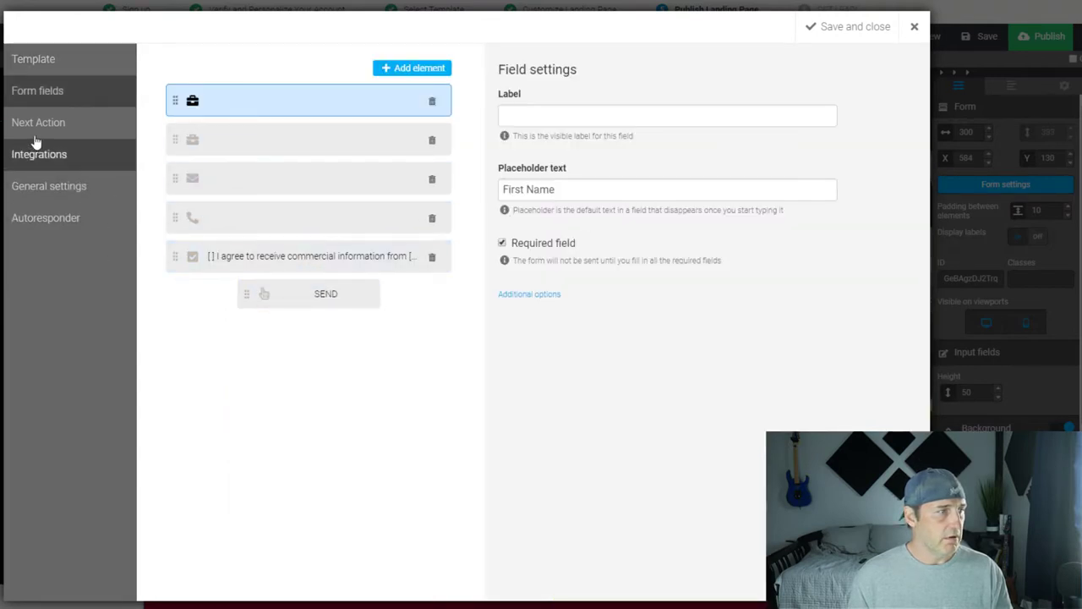
# - Inspect the Last Name and Email fields, then view Next Action left at the default Thank You Page
pyautogui.click(304, 139)
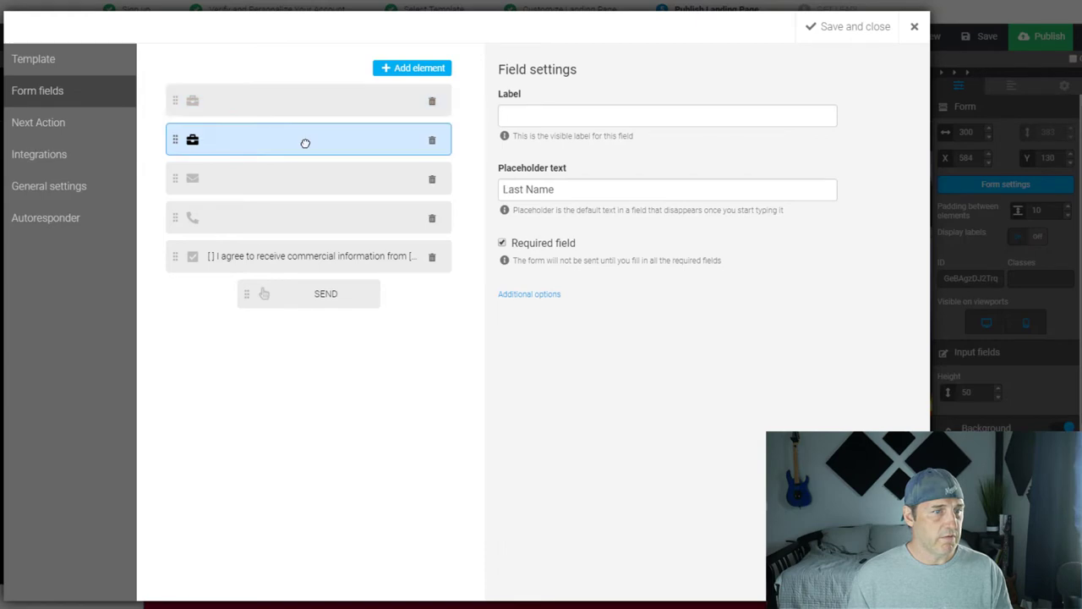
pyautogui.click(301, 178)
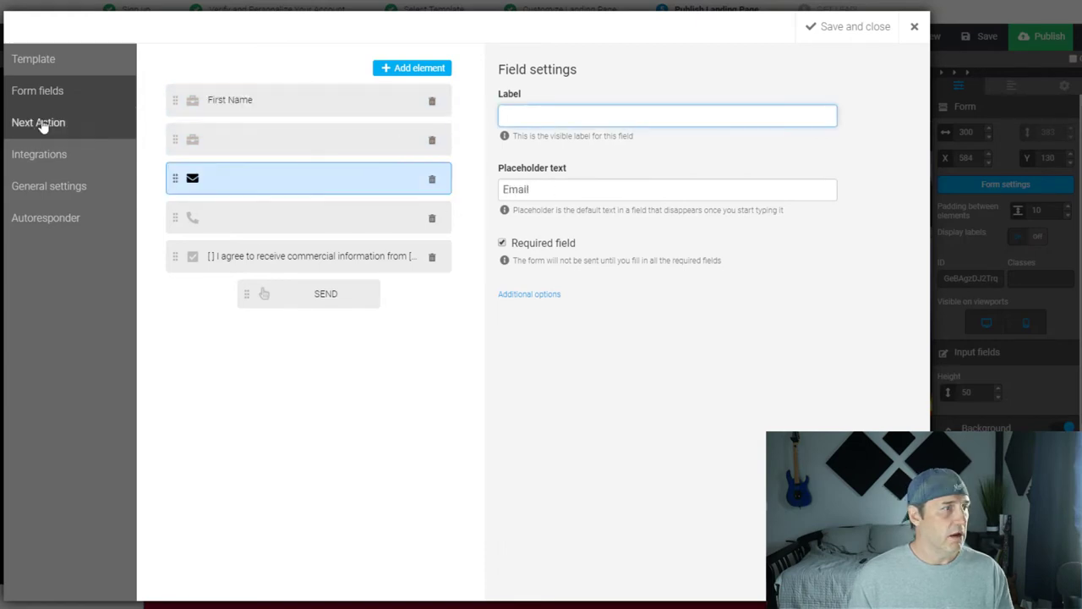
pyautogui.click(38, 122)
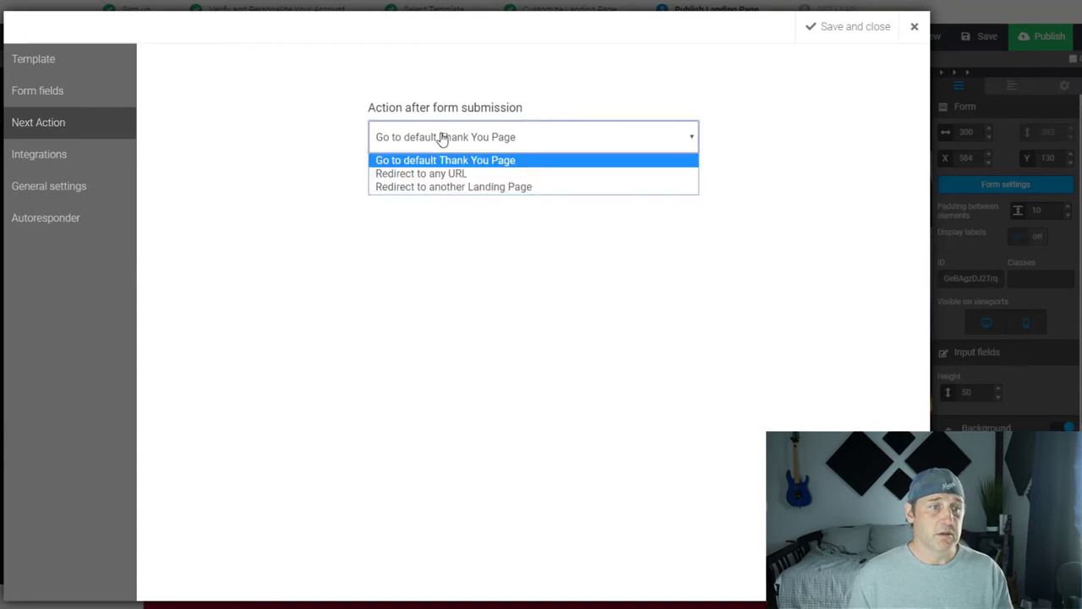
pyautogui.moveTo(453, 186)
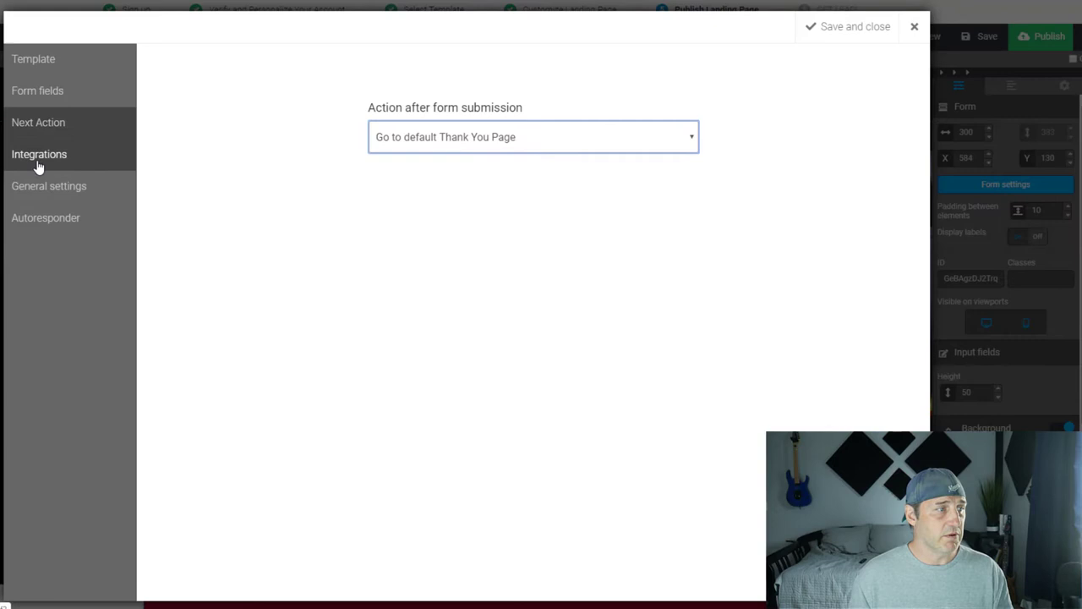
# - Under Integrations, choose 'Send the form to an email address' for submissions
pyautogui.click(39, 154)
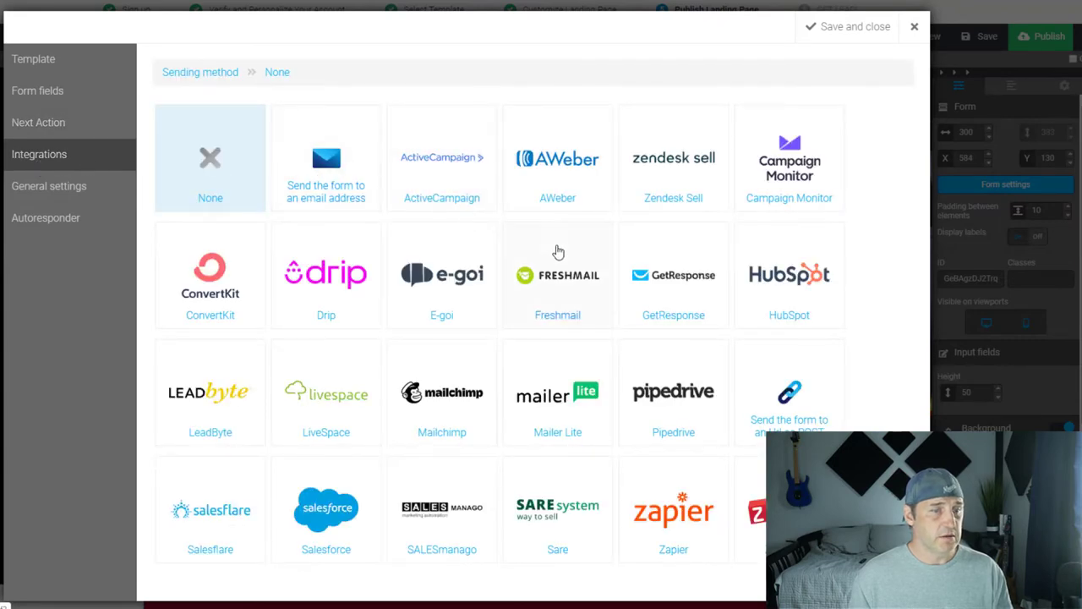
pyautogui.moveTo(480, 410)
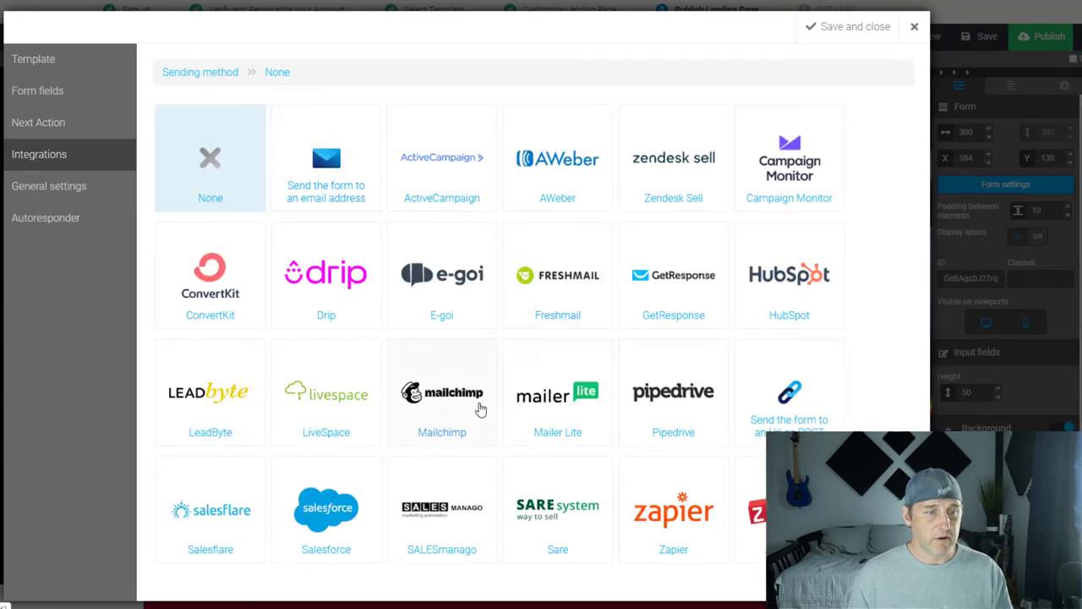
pyautogui.moveTo(446, 182)
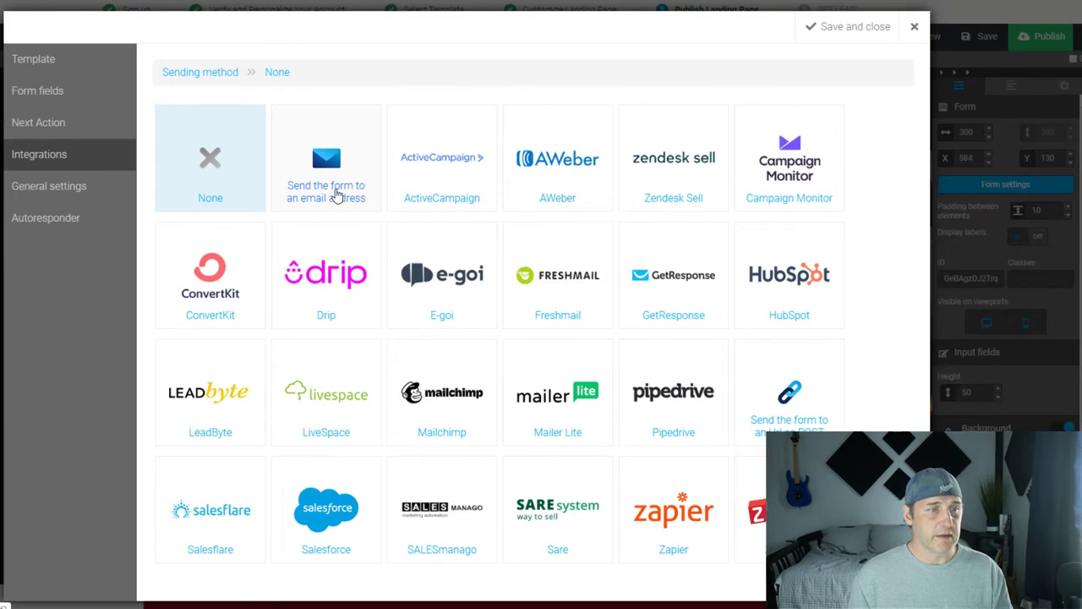
pyautogui.click(325, 169)
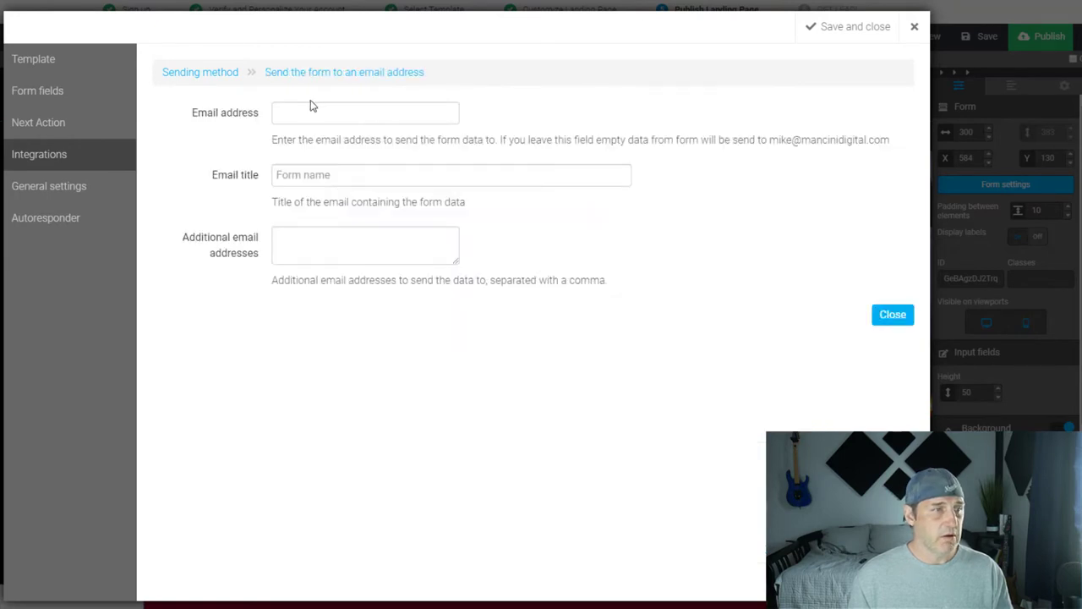
pyautogui.click(47, 184)
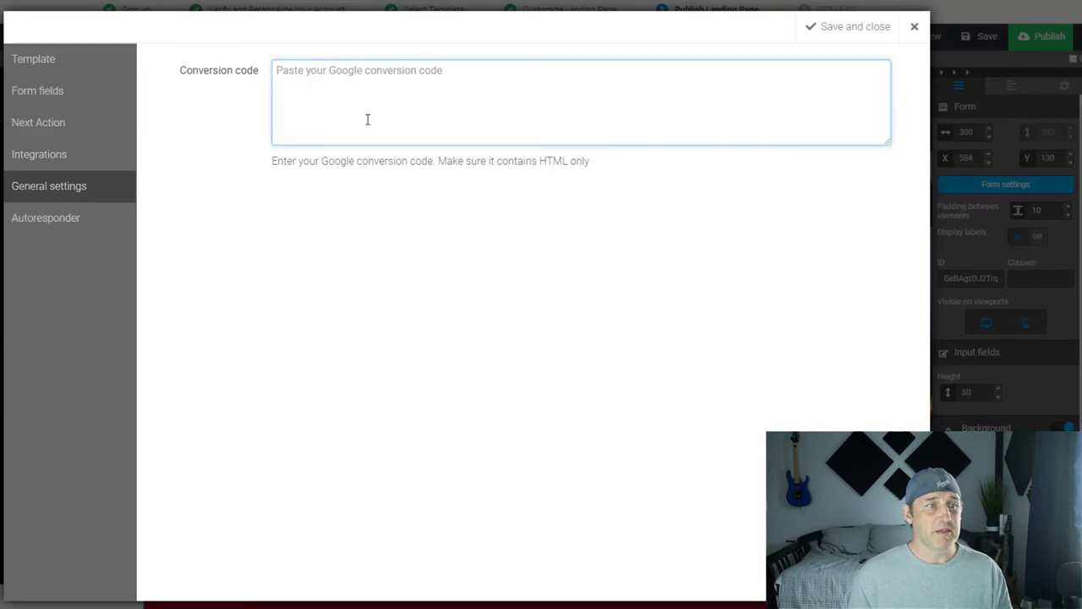
pyautogui.moveTo(501, 180)
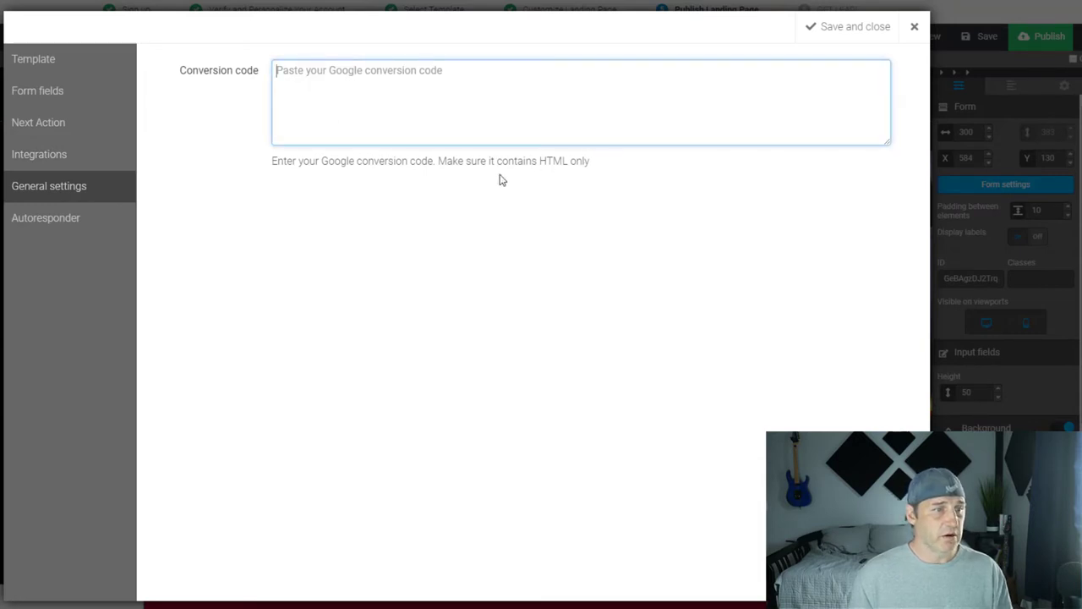
# - Review the Autoresponder settings, then close the form settings dialog
pyautogui.click(45, 216)
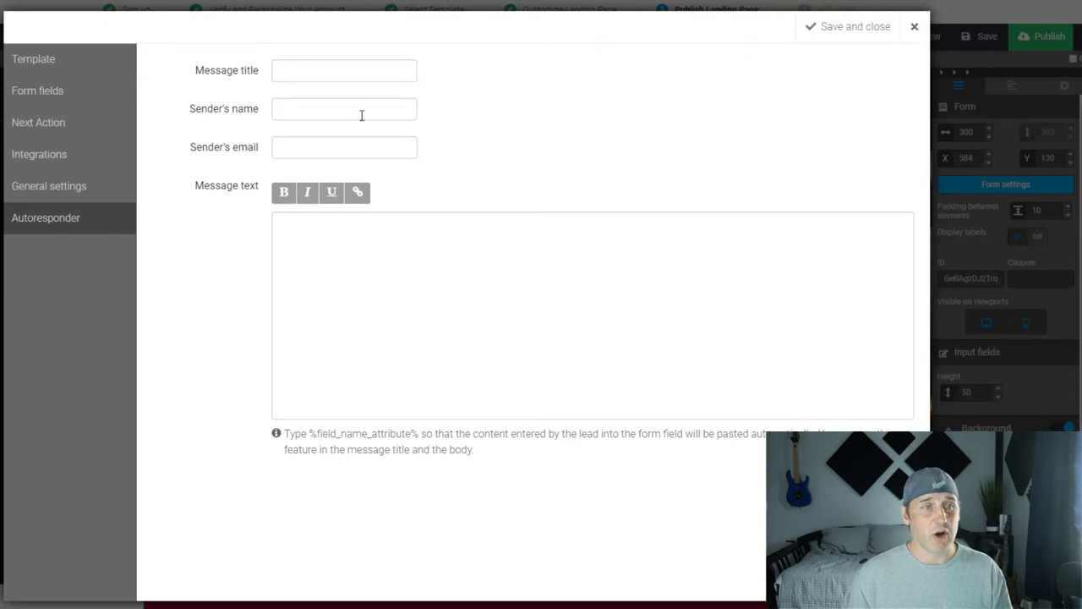
pyautogui.moveTo(685, 115)
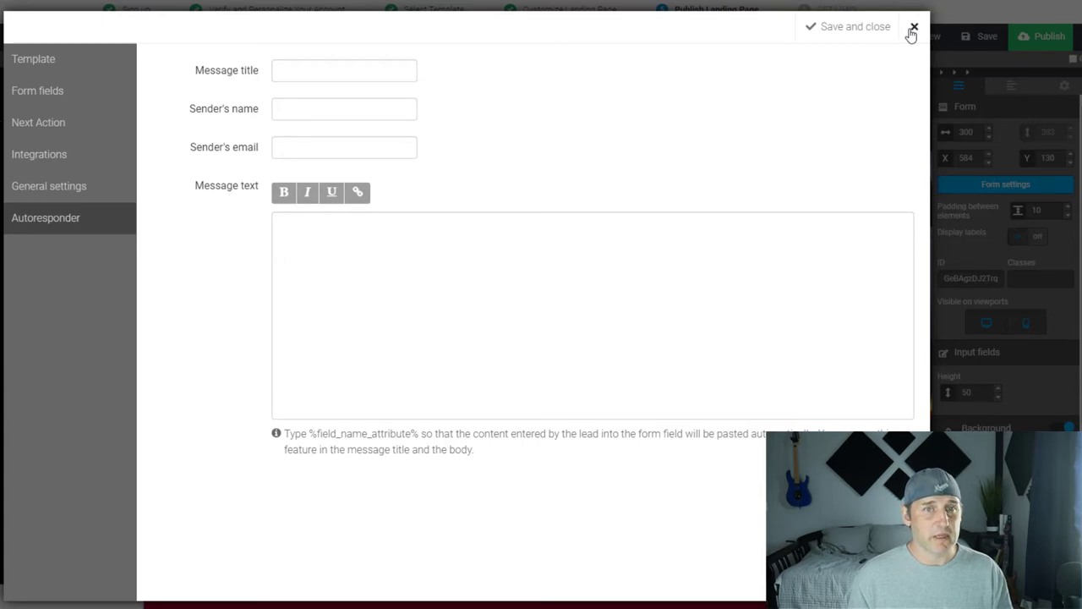
pyautogui.click(913, 27)
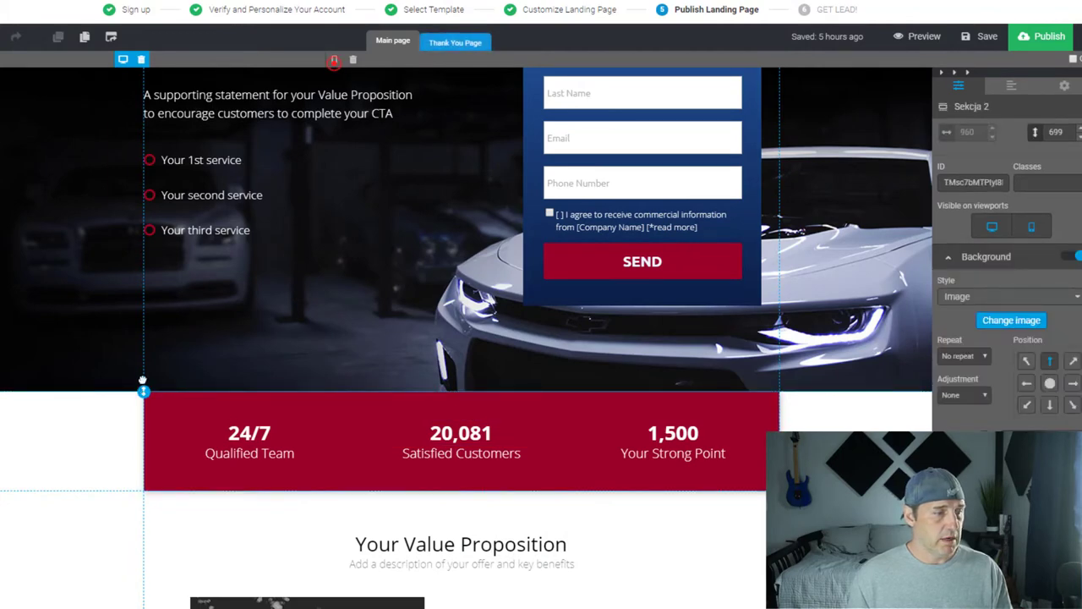
# - Add a new 1-column section below the hero area
pyautogui.scroll(-3)
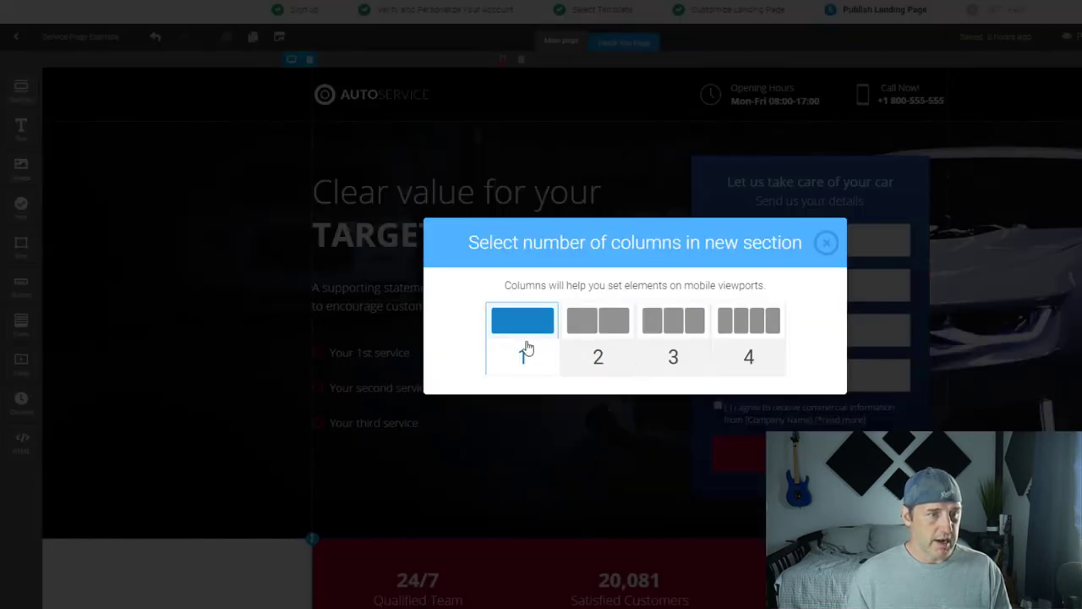
pyautogui.click(521, 320)
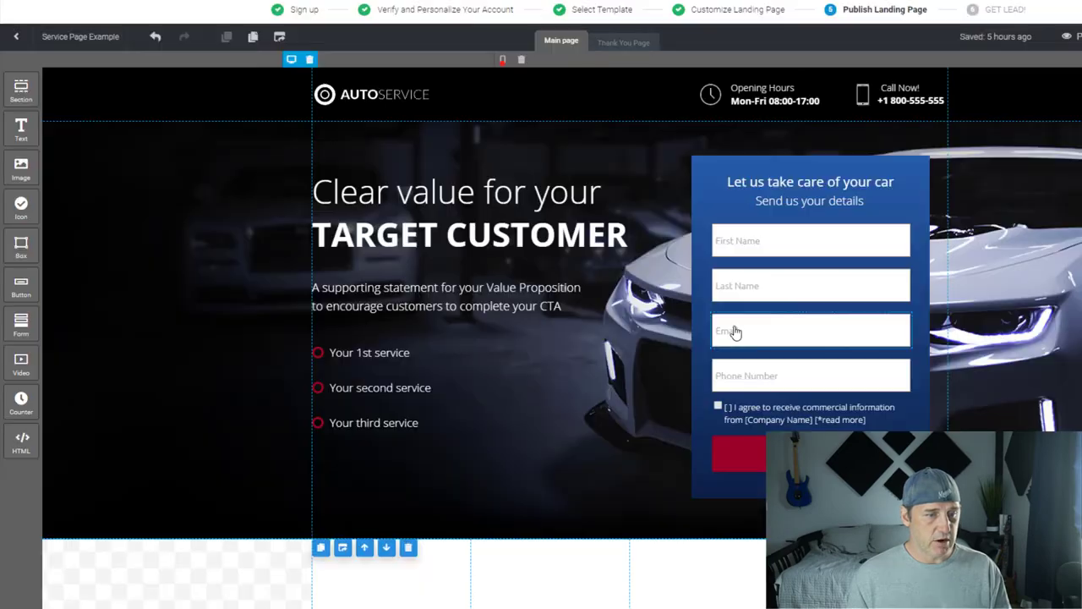
pyautogui.scroll(-3)
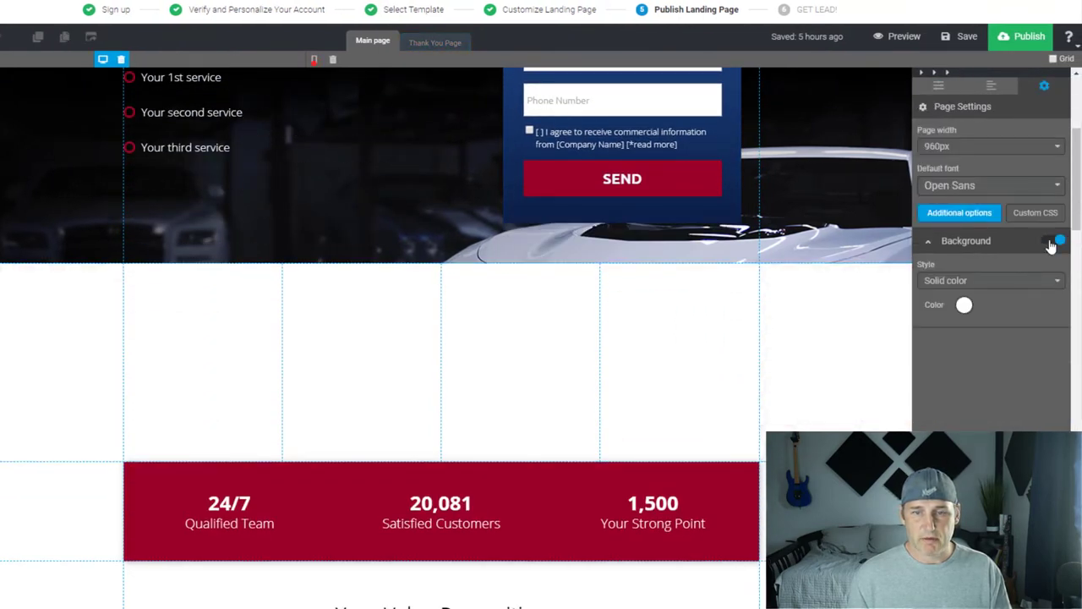
# - Enable the section Background with the Solid color style
pyautogui.click(989, 281)
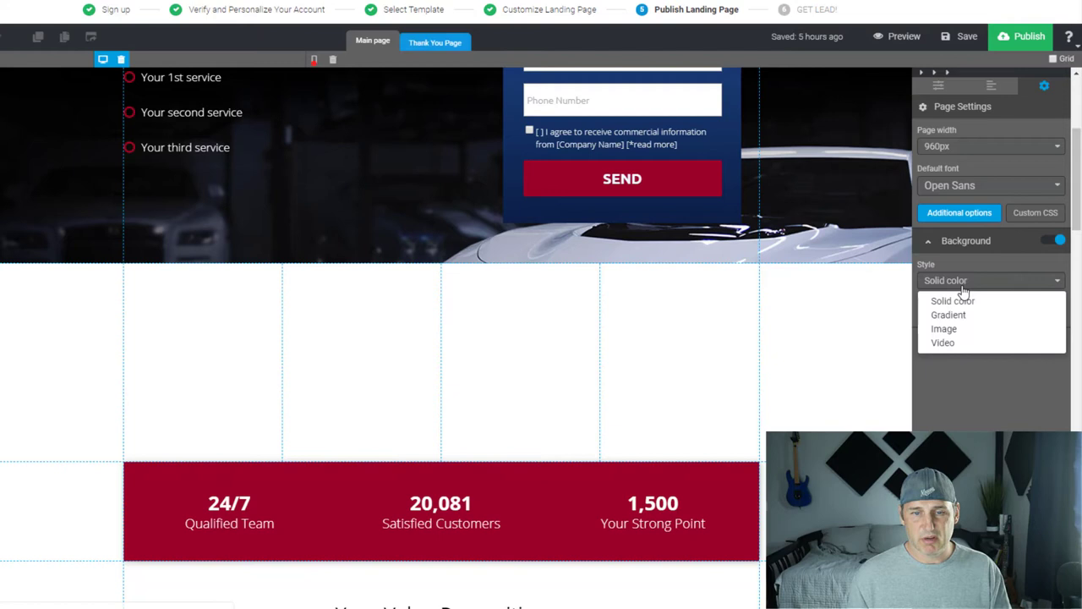
pyautogui.moveTo(953, 301)
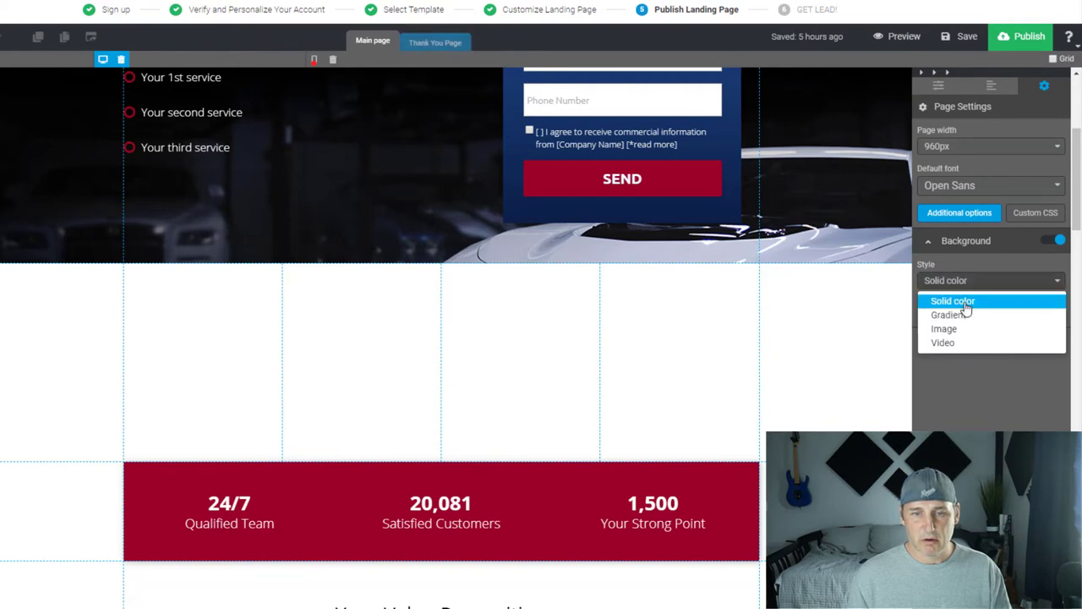
pyautogui.click(953, 300)
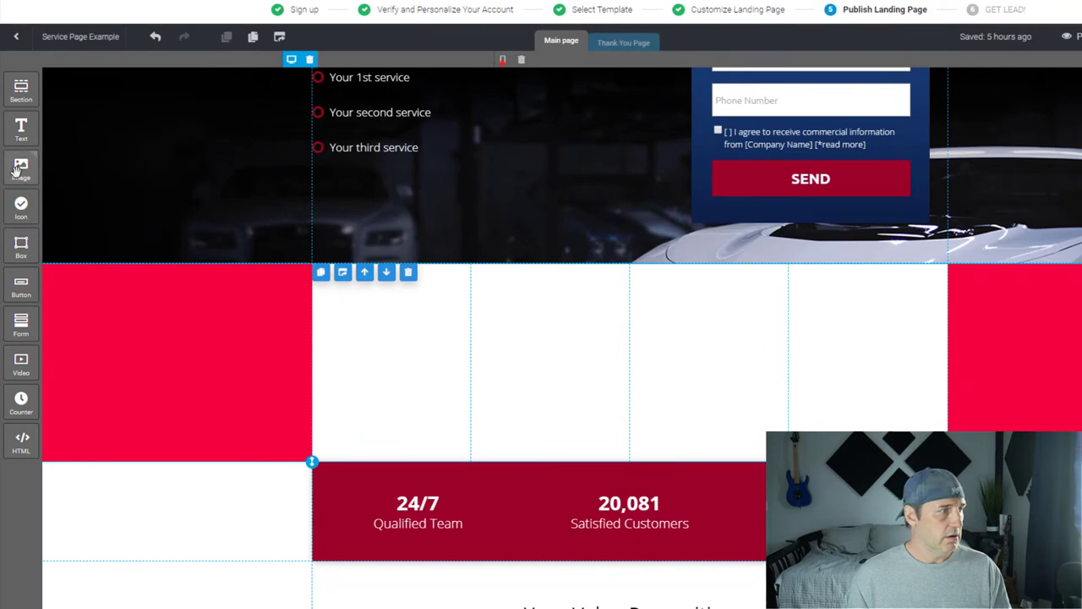
# - Fill the image slot with the golden seeds photo from the Free Images Nature folder
pyautogui.click(21, 169)
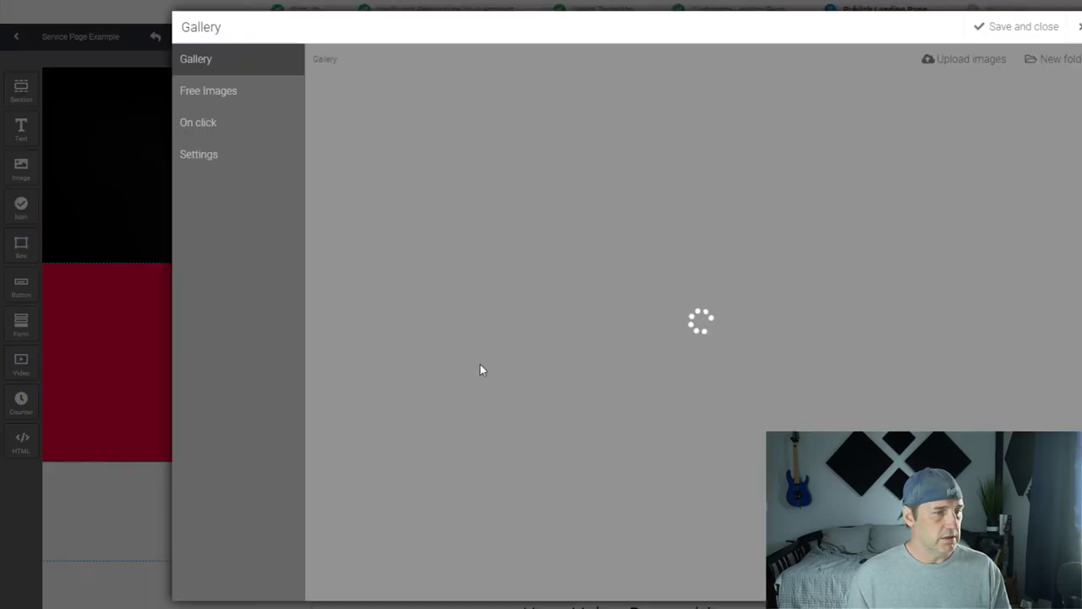
pyautogui.click(208, 91)
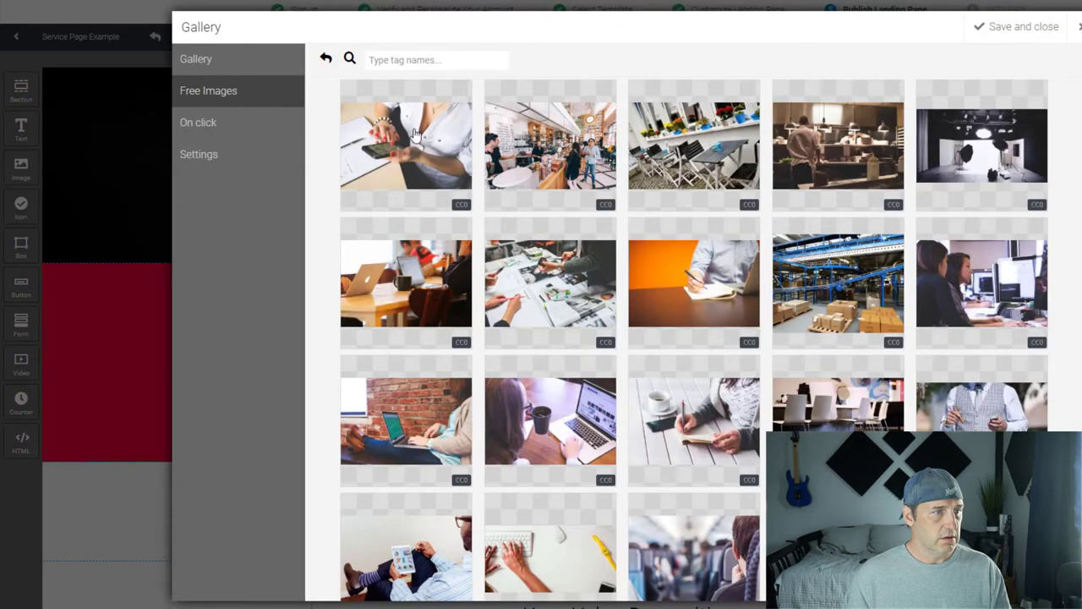
pyautogui.click(406, 144)
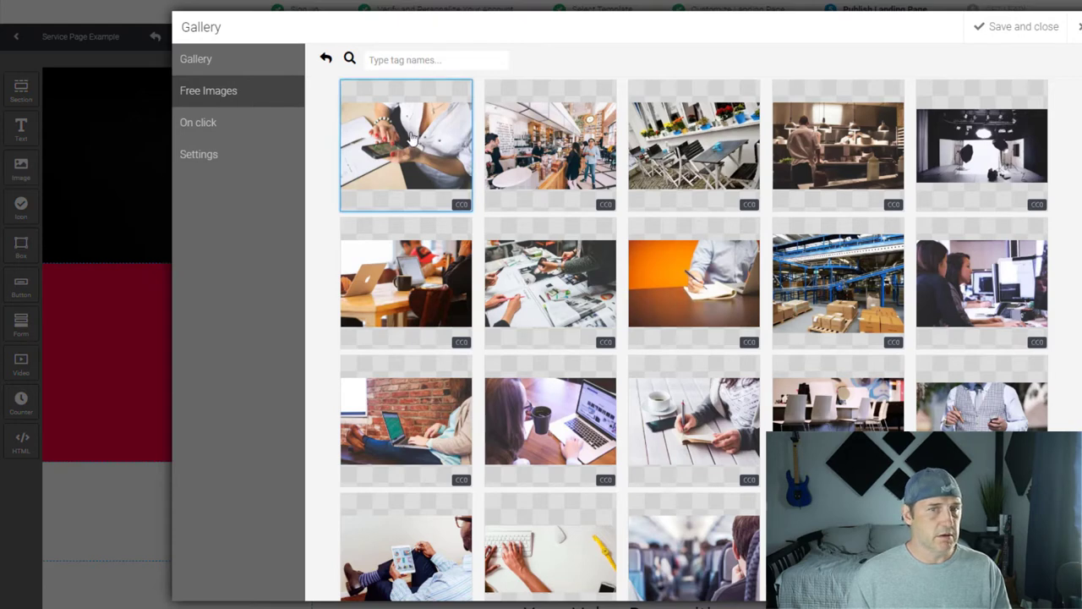
pyautogui.click(406, 144)
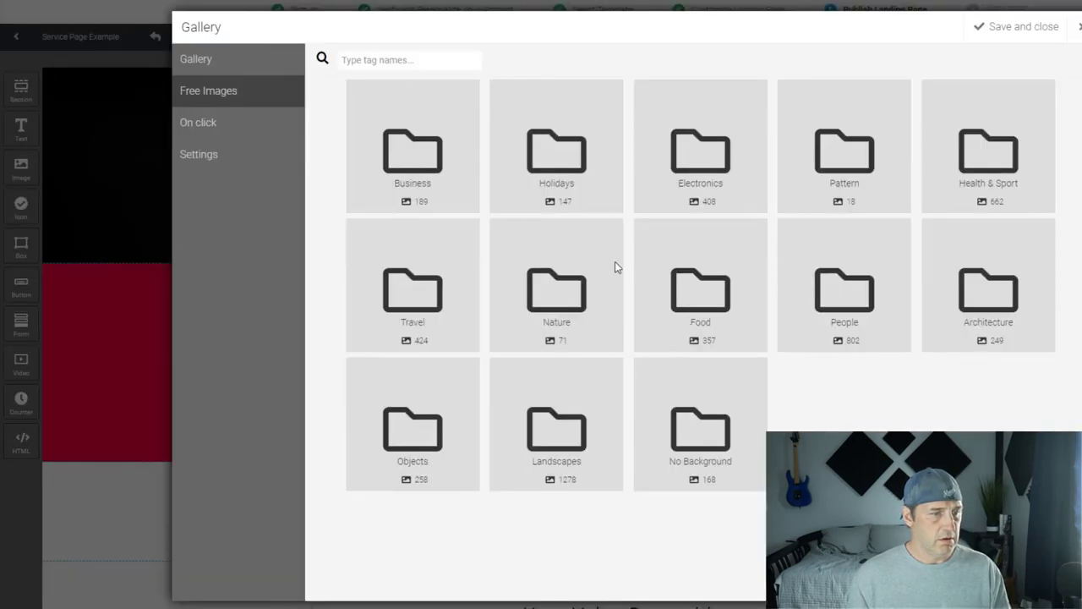
pyautogui.click(844, 152)
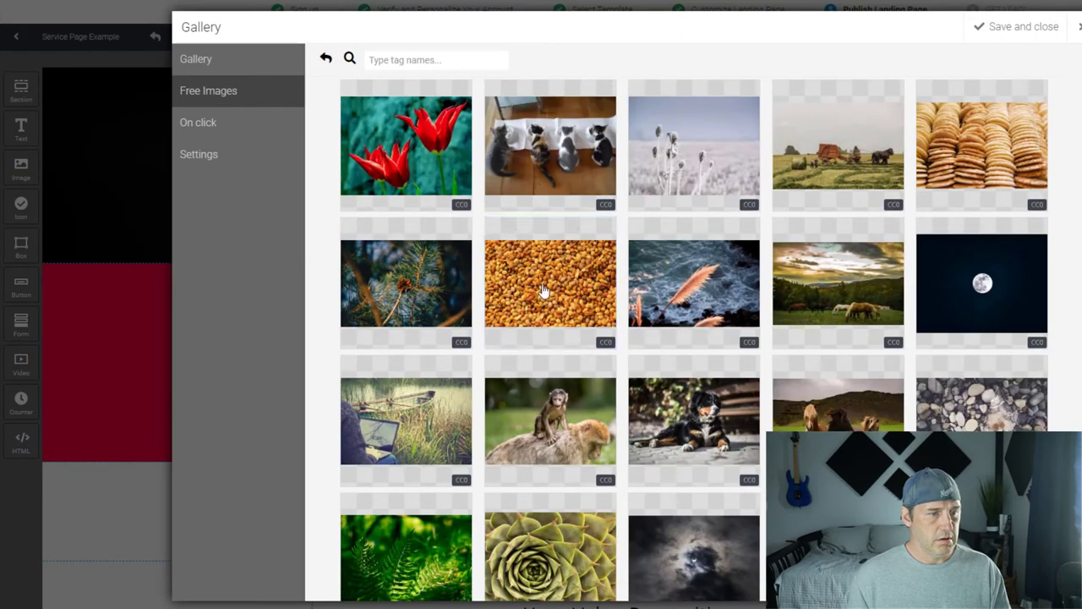
pyautogui.click(549, 284)
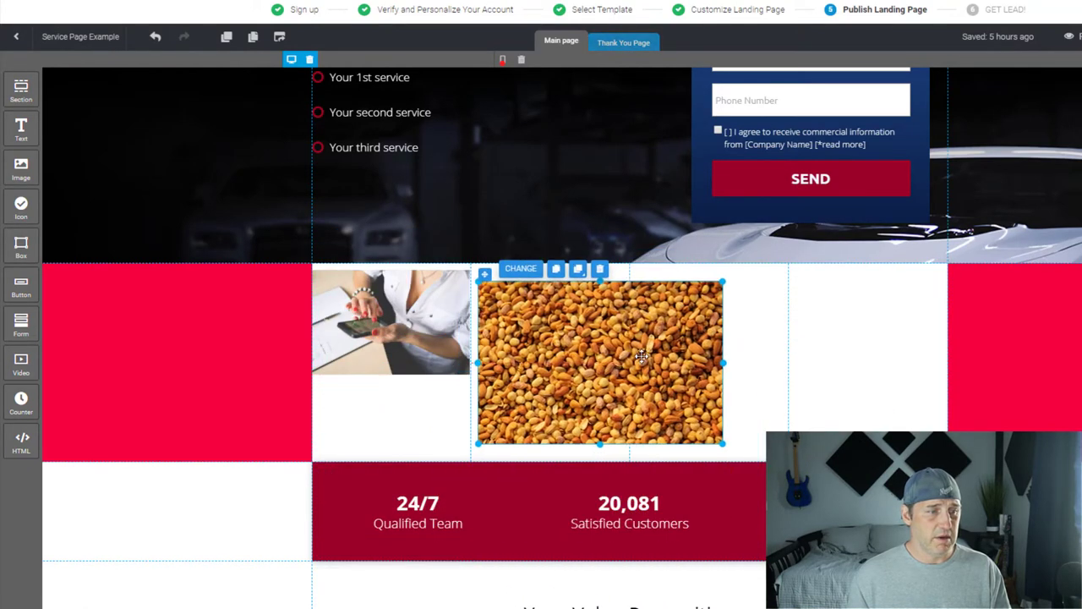
pyautogui.moveTo(720, 443); pyautogui.dragTo(617, 376)
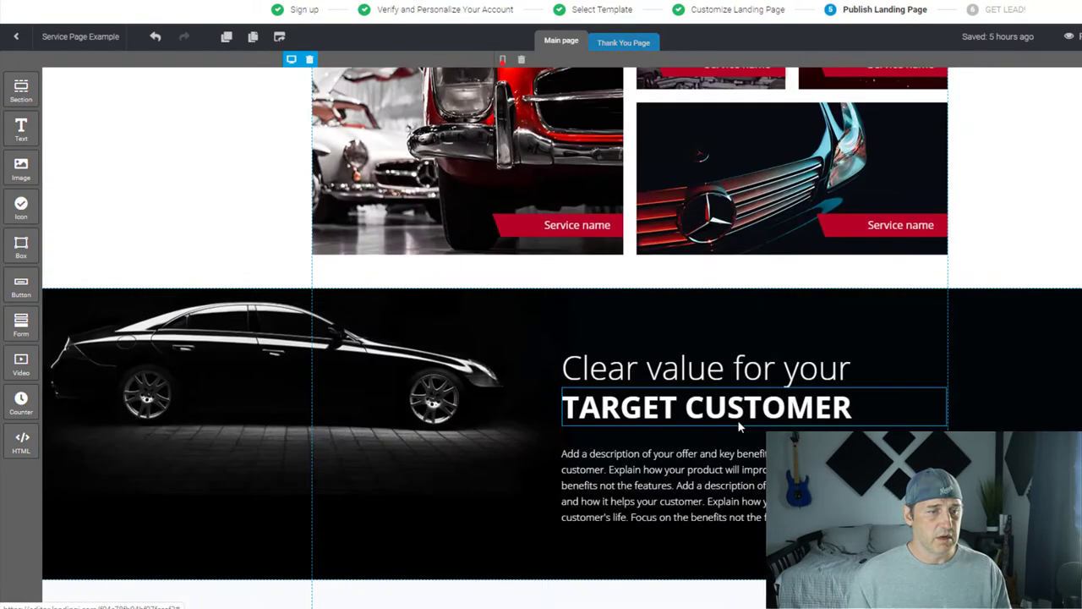
pyautogui.scroll(-3)
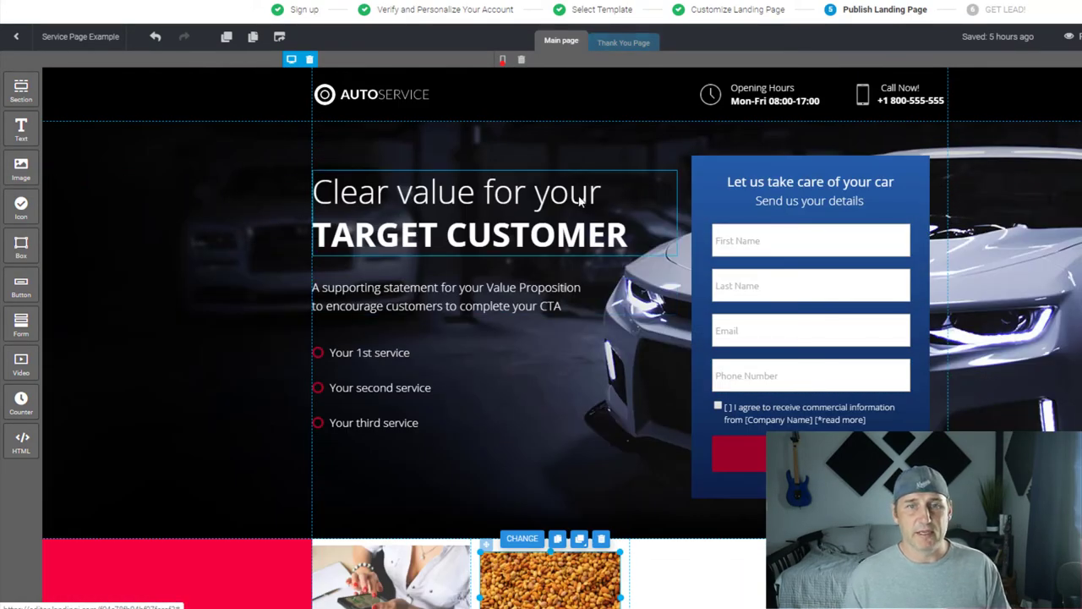
pyautogui.click(622, 43)
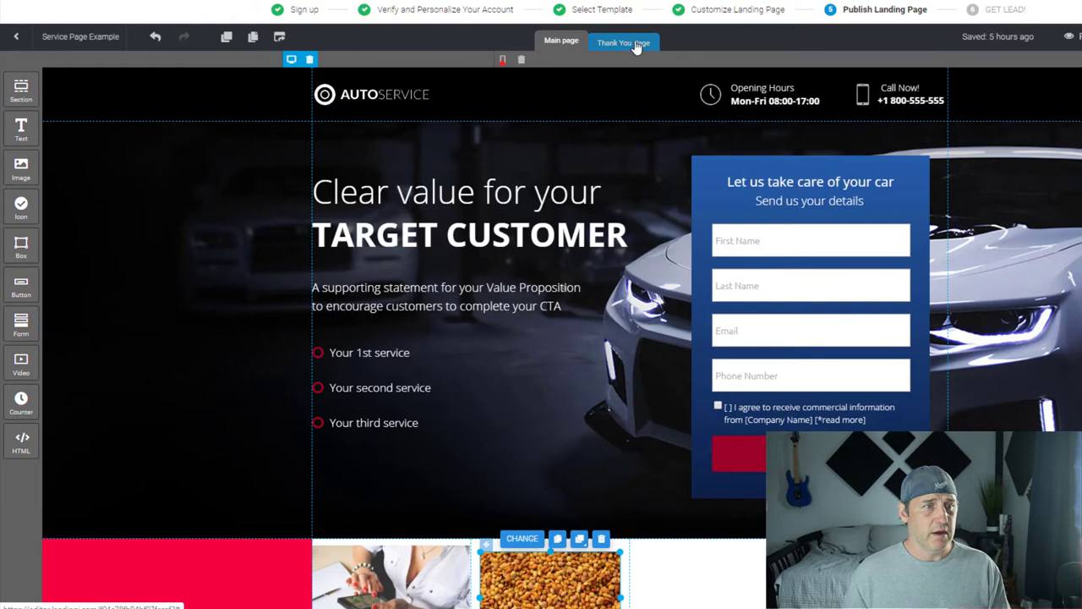
# - Check the Thank You Page, return to Main page and launch the desktop preview
pyautogui.click(622, 42)
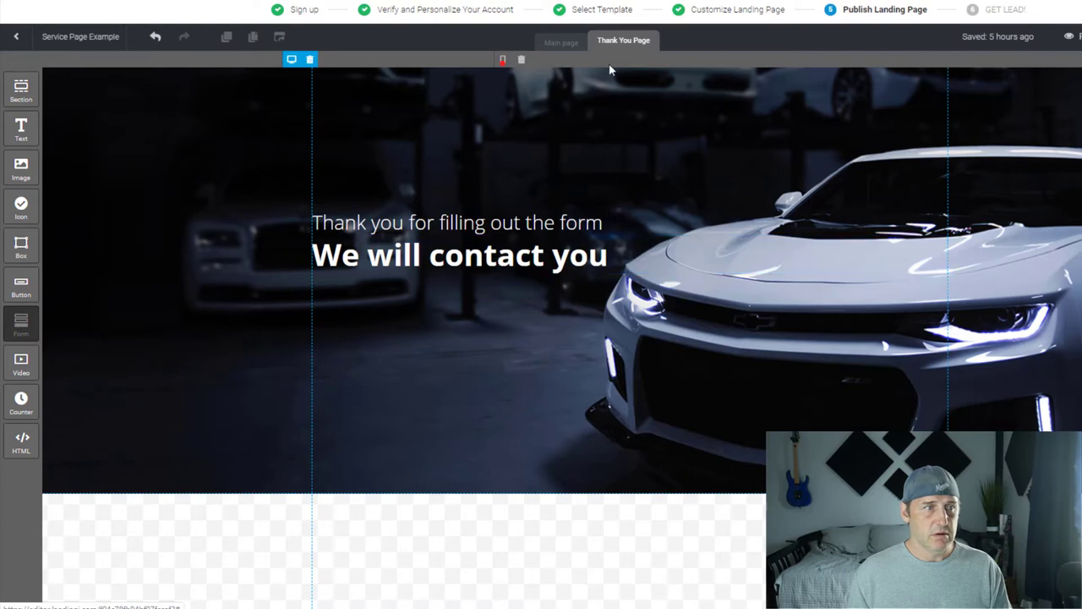
pyautogui.click(561, 41)
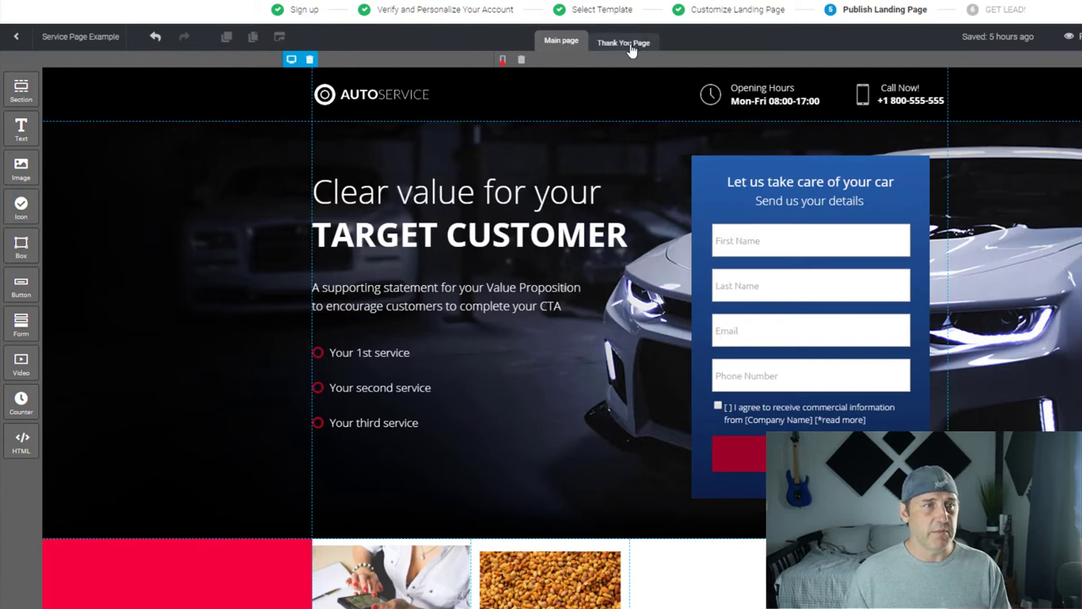
pyautogui.click(562, 41)
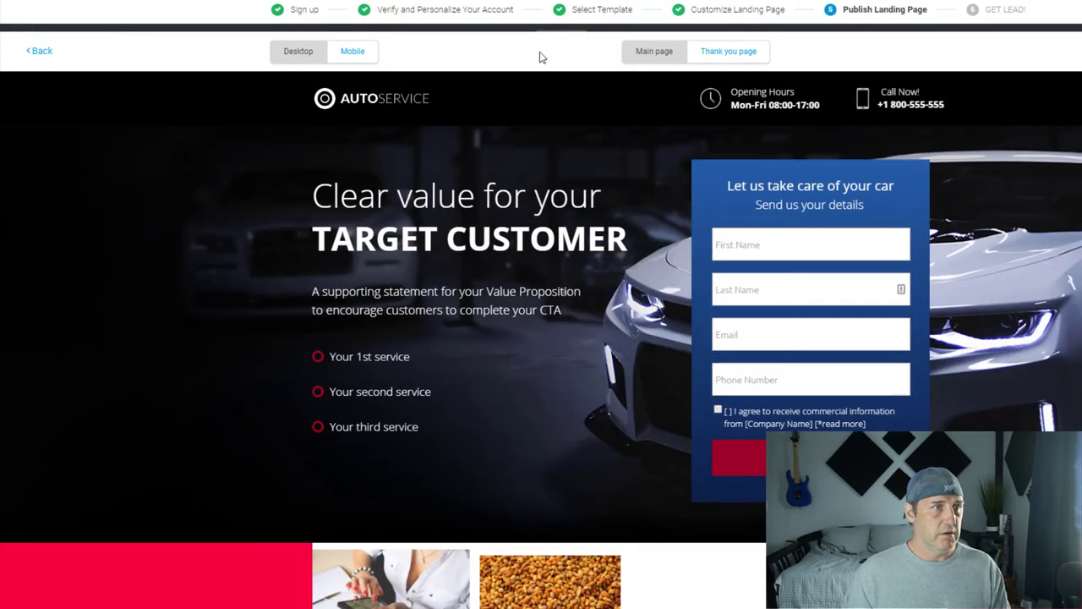
# - Review the whole page in the Mobile preview layout
pyautogui.click(352, 51)
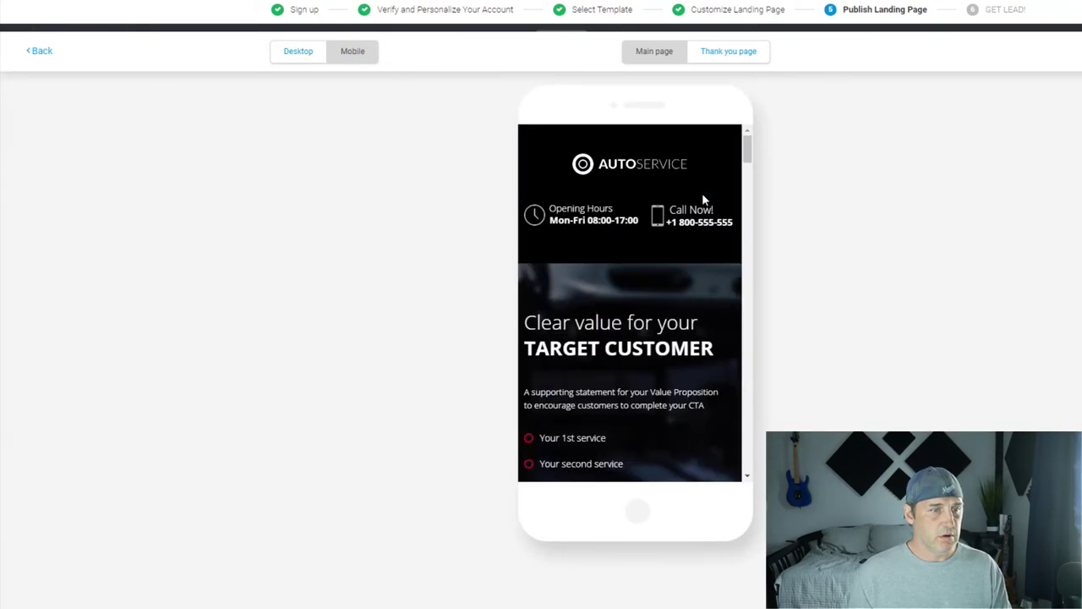
pyautogui.scroll(-3)
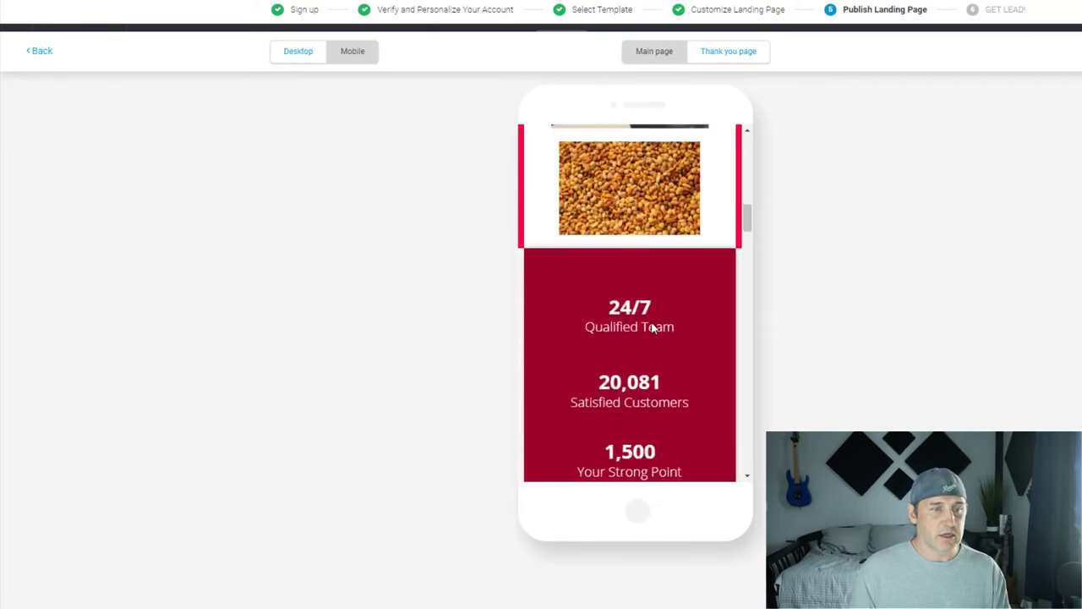
pyautogui.scroll(-3)
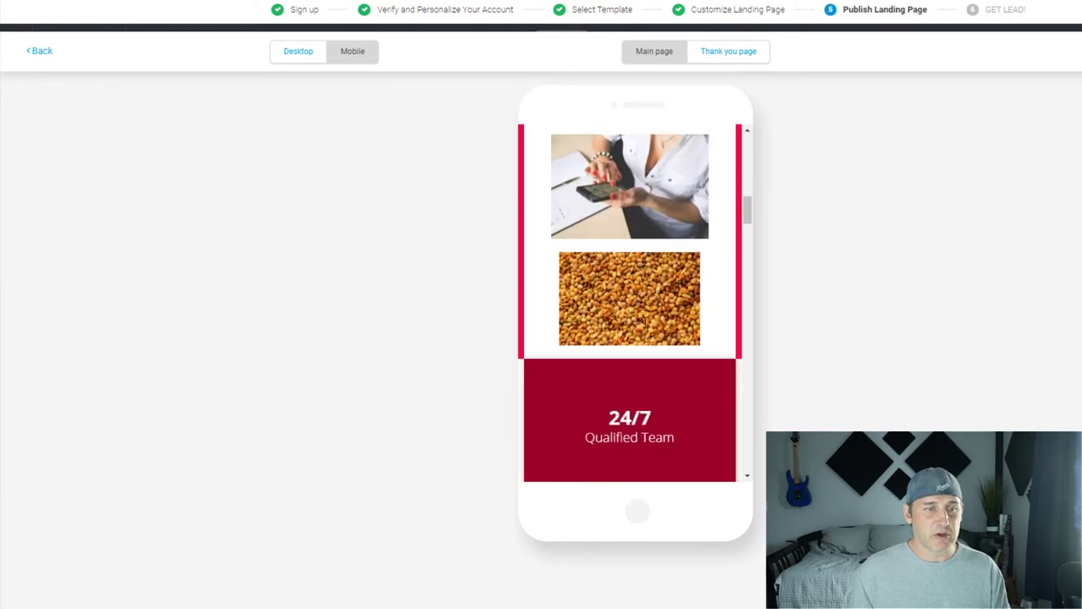
pyautogui.scroll(-3)
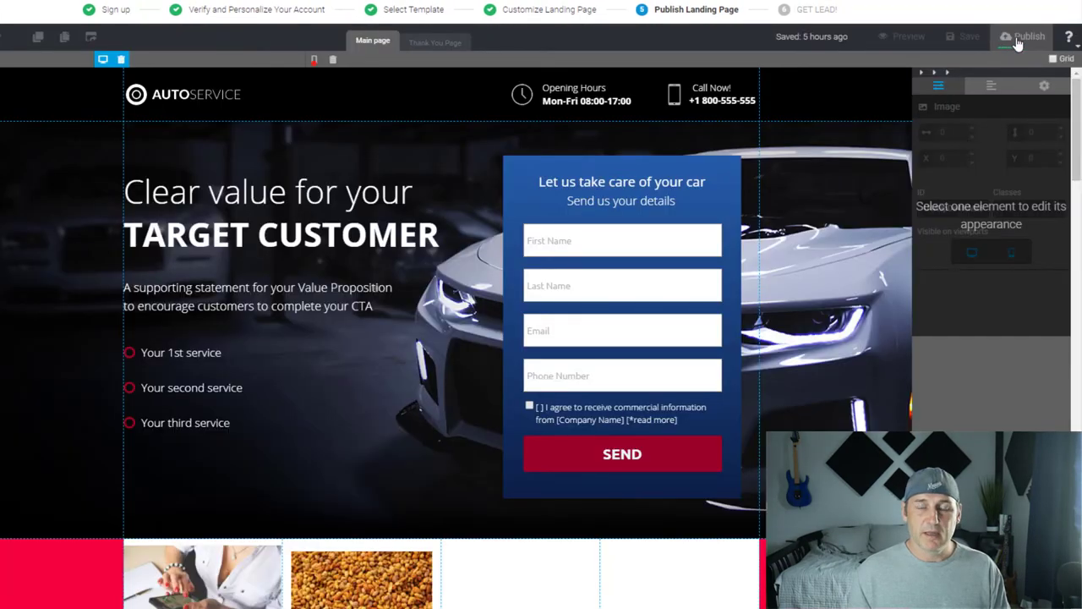
# - Return to the editor and publish Service Page Example to its test URL
pyautogui.click(1028, 37)
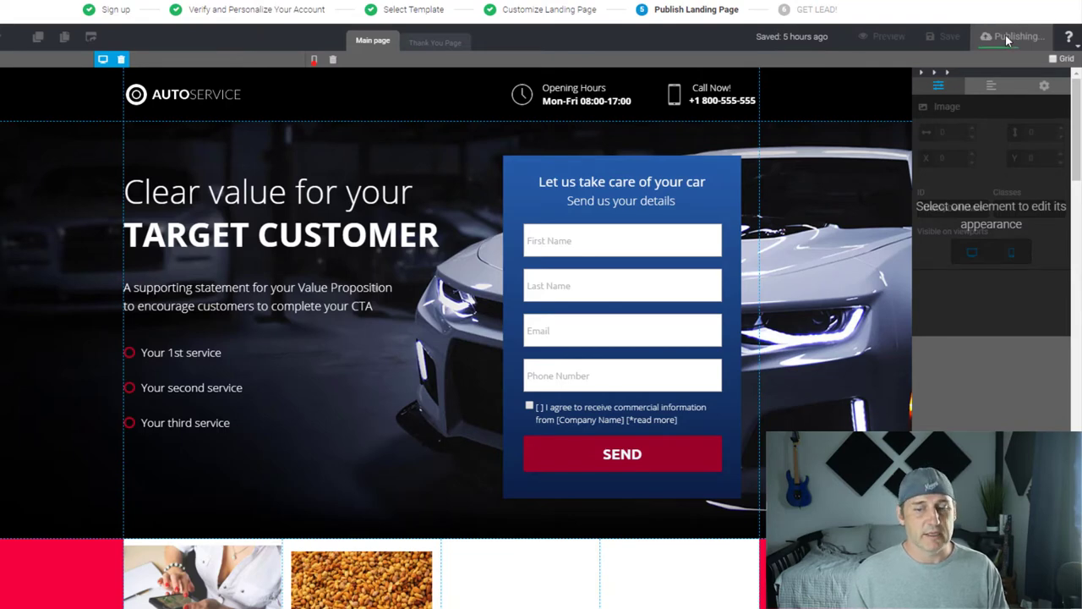
pyautogui.click(1021, 37)
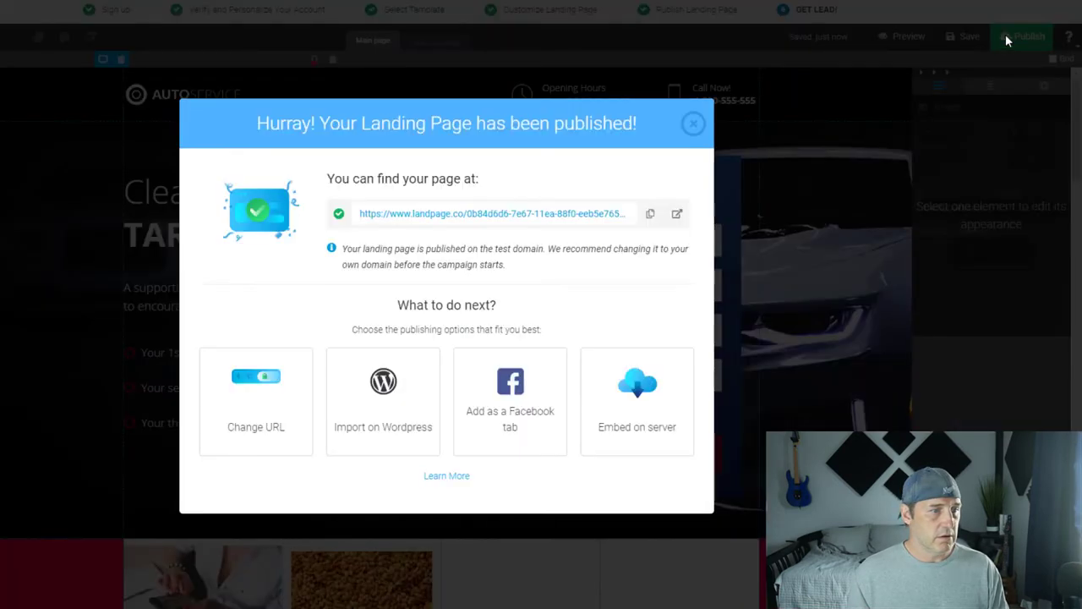
pyautogui.moveTo(440, 213)
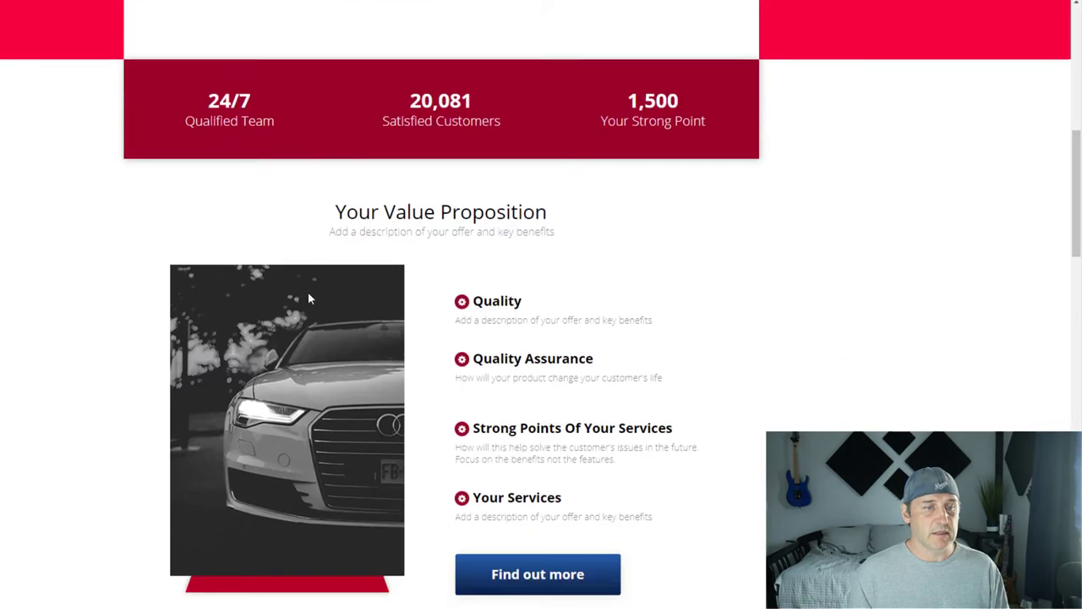
# - Return from the live page and dismiss the 'Hurray!' publication confirmation
pyautogui.click(1022, 37)
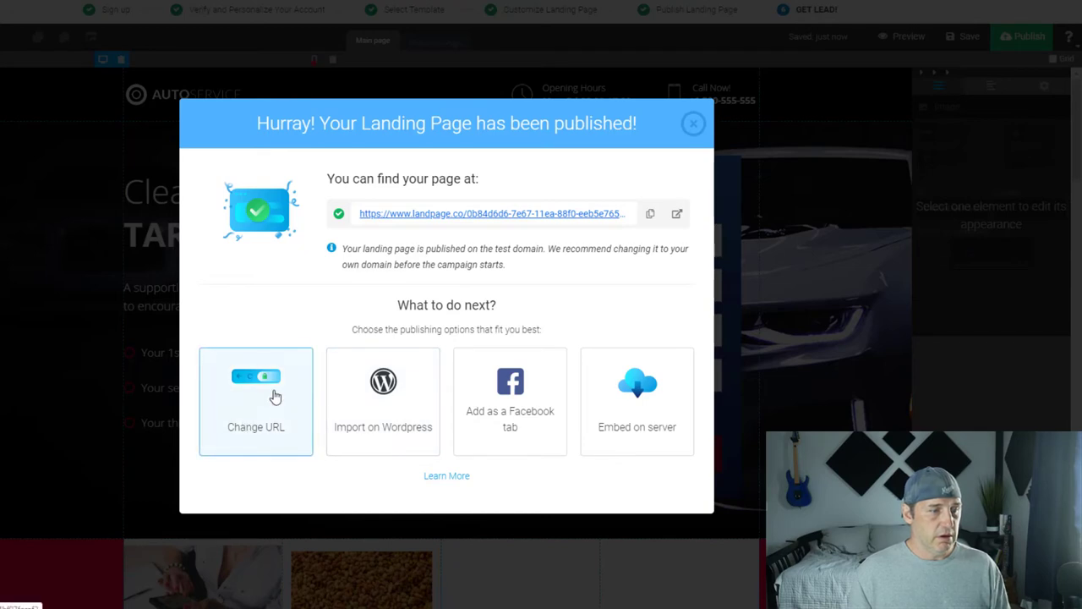
pyautogui.moveTo(382, 389)
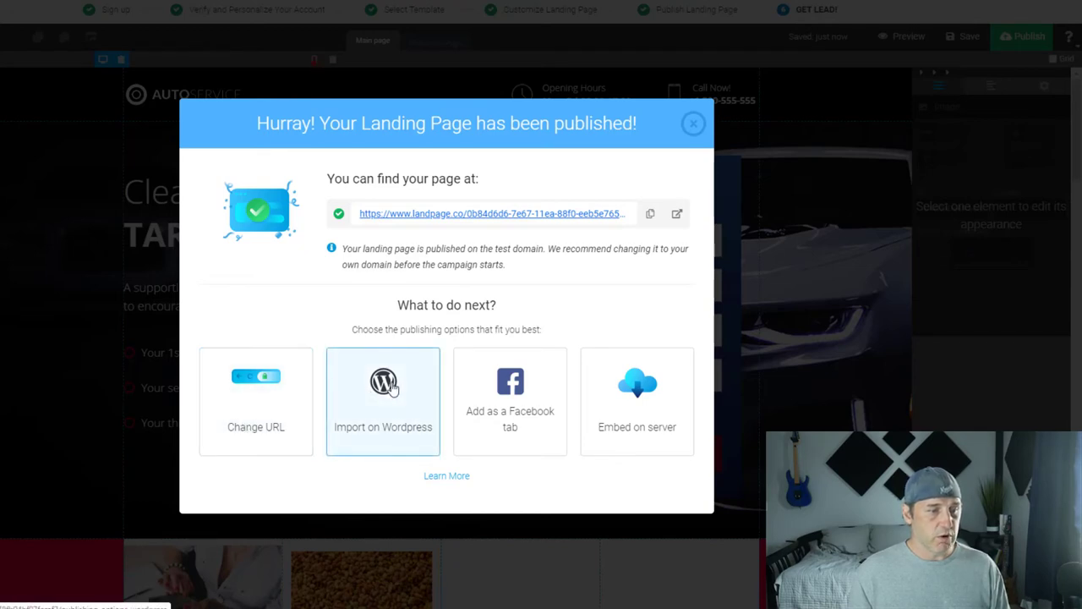
pyautogui.moveTo(489, 383)
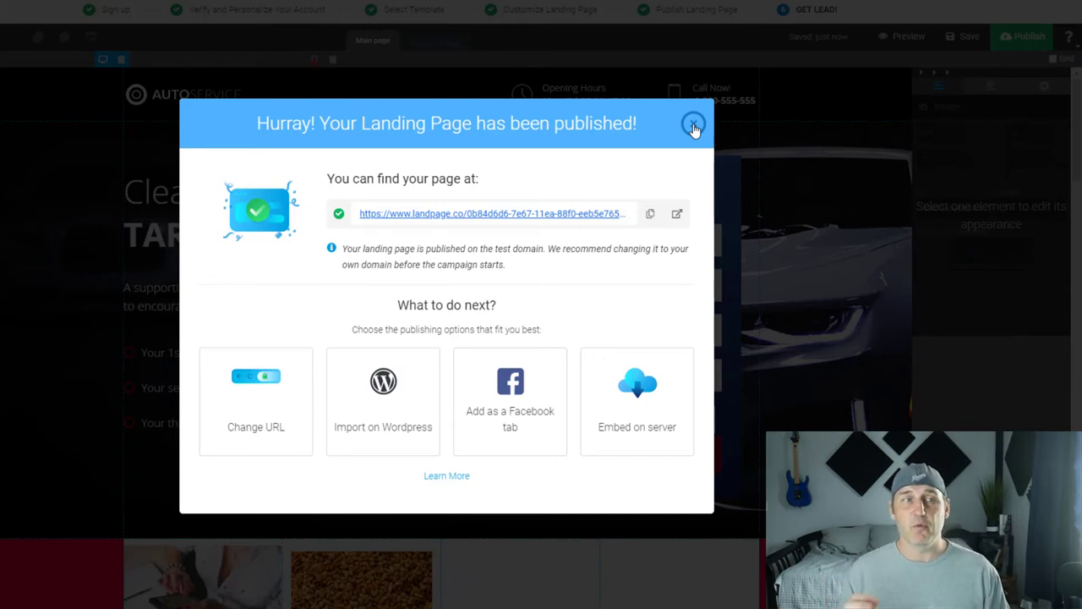
pyautogui.click(693, 124)
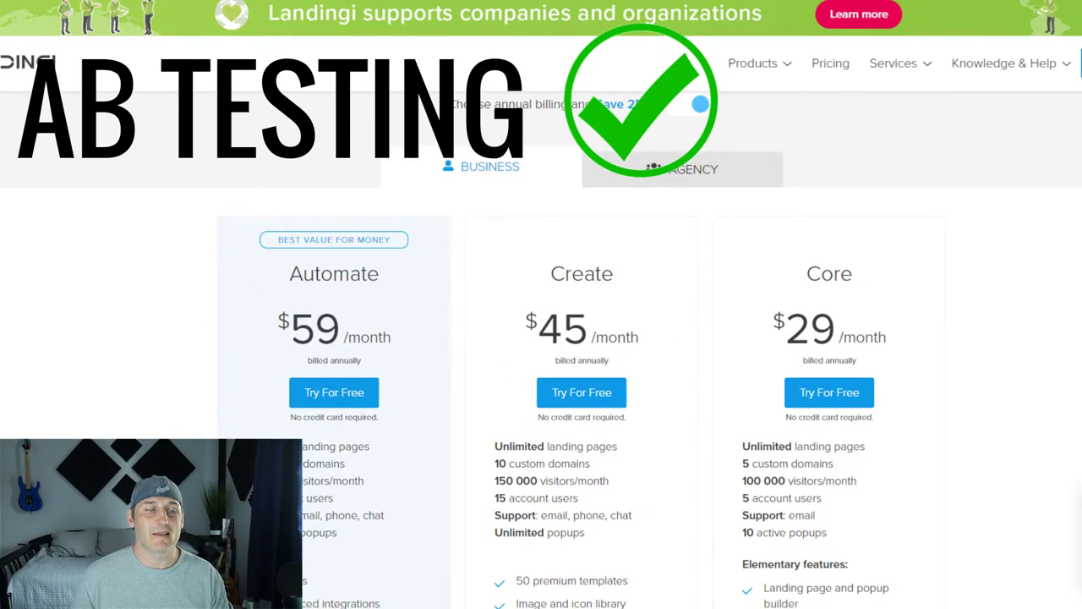
pyautogui.moveTo(211, 304)
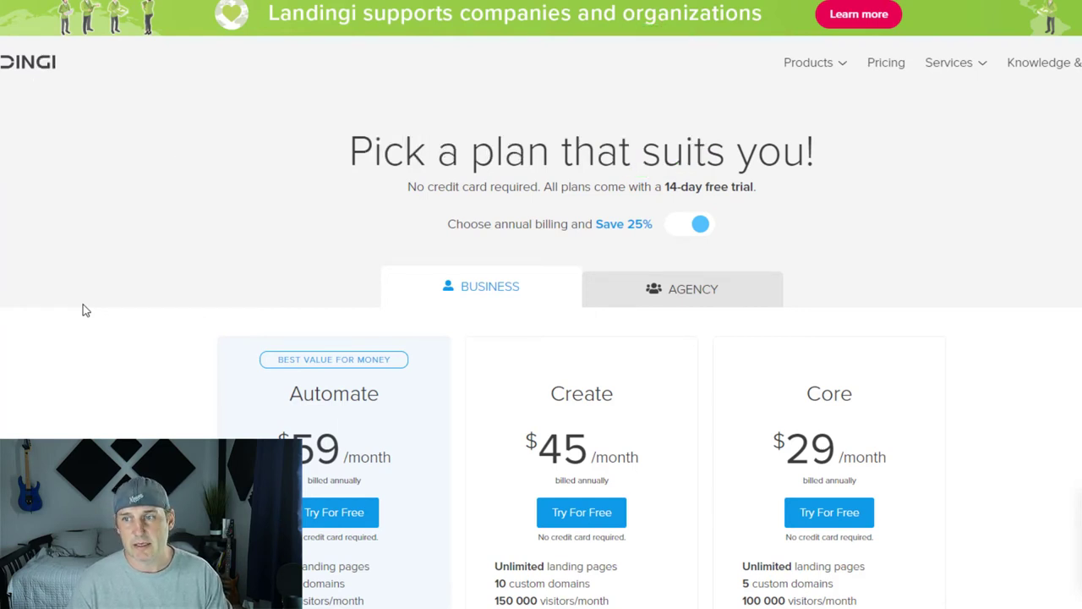
# - Scroll through the Business pricing plans for Automate, Create and Core
pyautogui.scroll(-3)
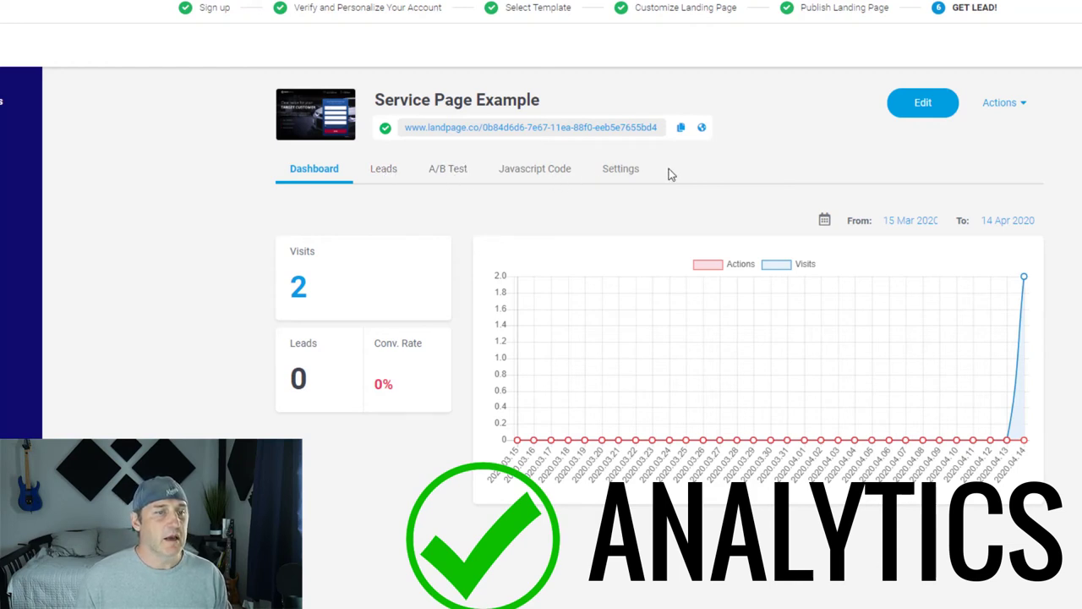
pyautogui.moveTo(786, 171)
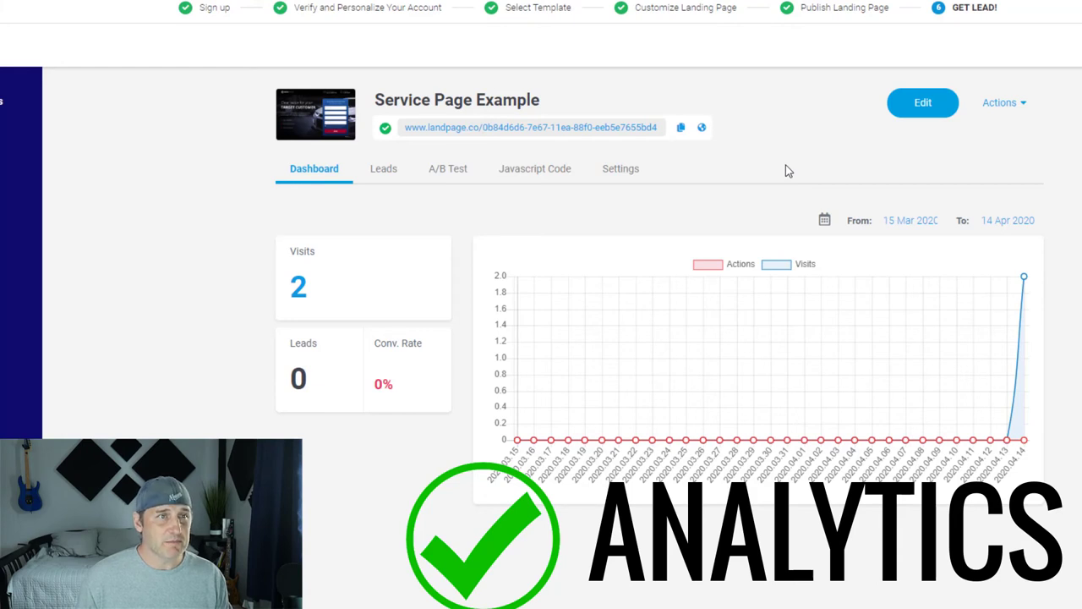
pyautogui.moveTo(618, 211)
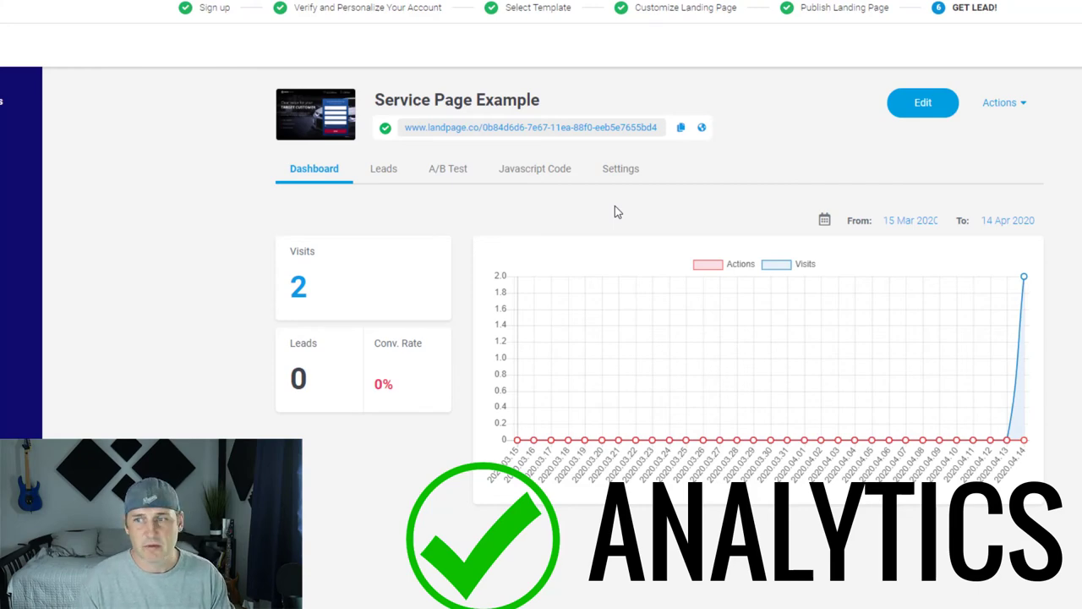
# - Show the Service Page Example dashboard with visits, leads and conversion rate
pyautogui.click(923, 103)
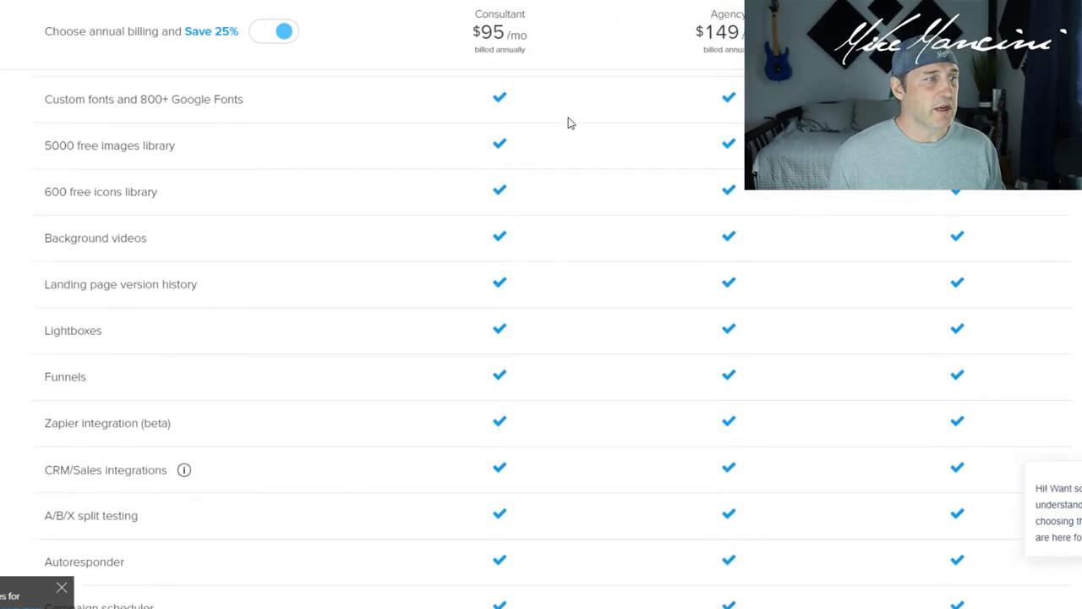
pyautogui.moveTo(606, 182)
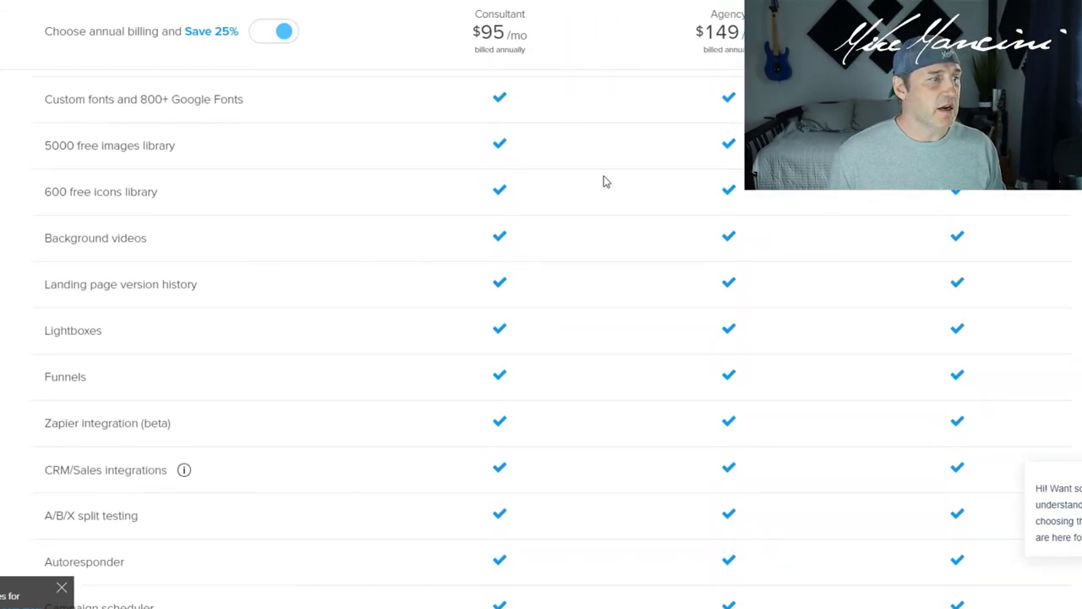
# - Scroll the Agency plan feature comparison down to the Sign up free buttons
pyautogui.scroll(-3)
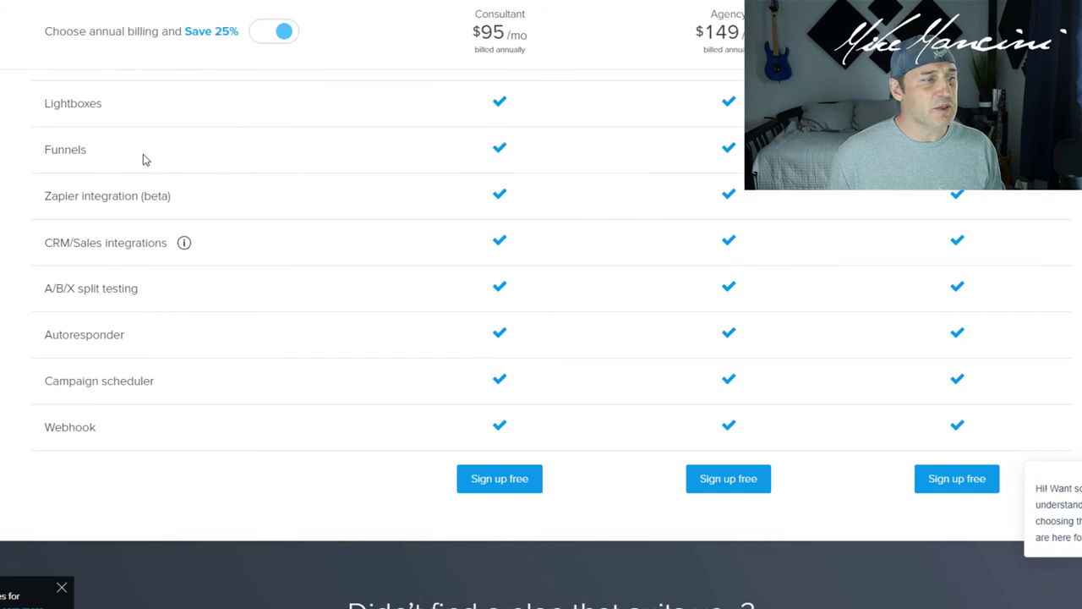
pyautogui.moveTo(333, 263)
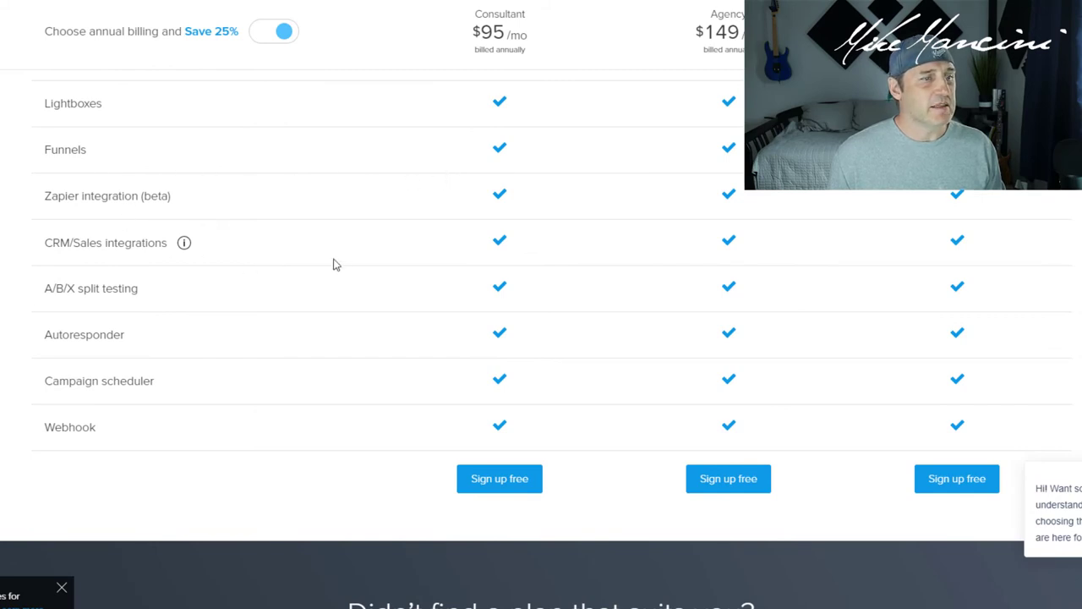